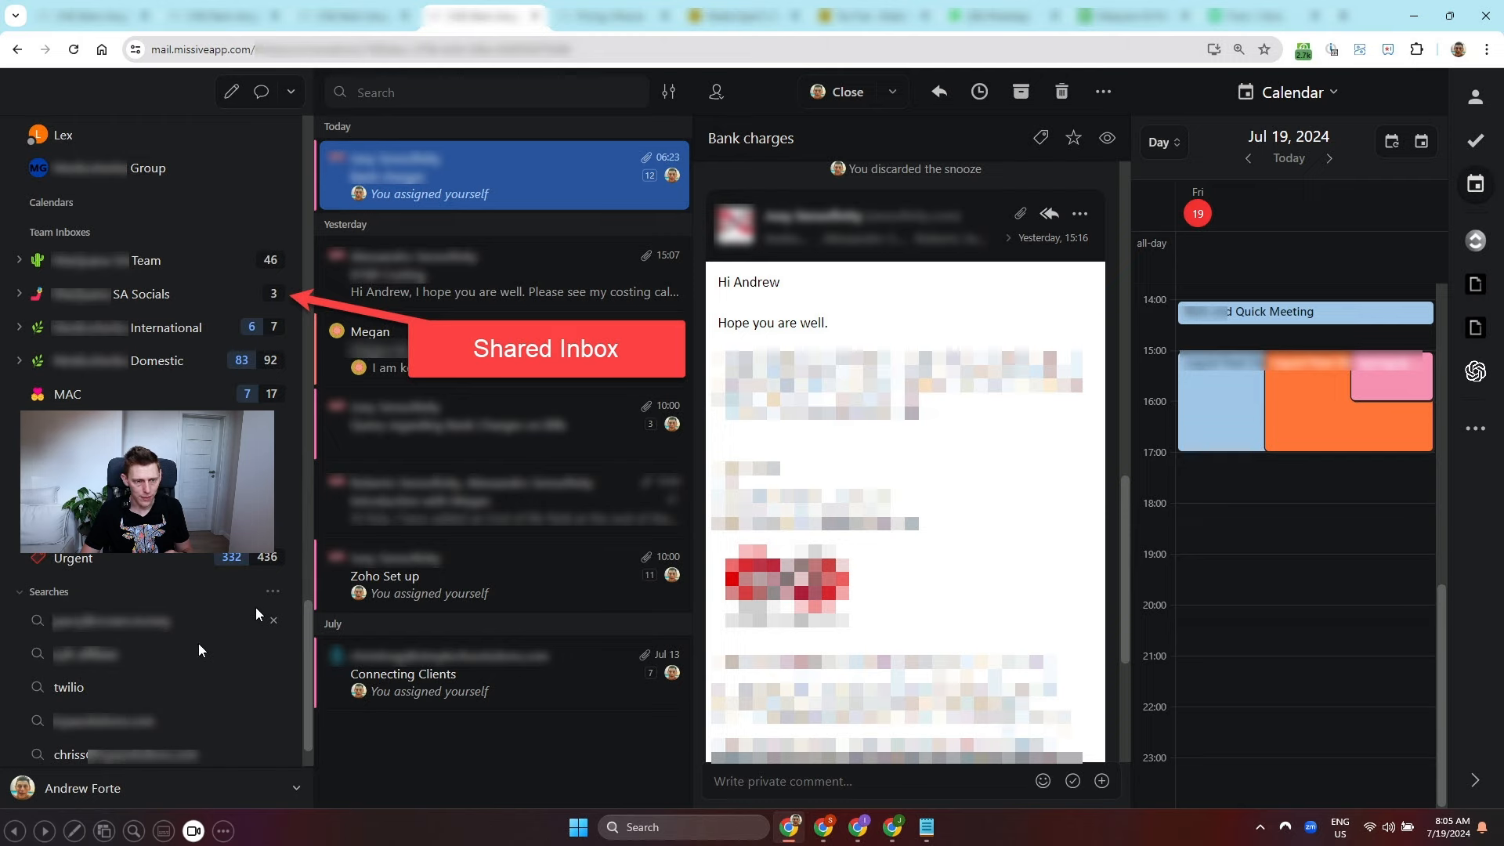
pyautogui.moveTo(426, 365)
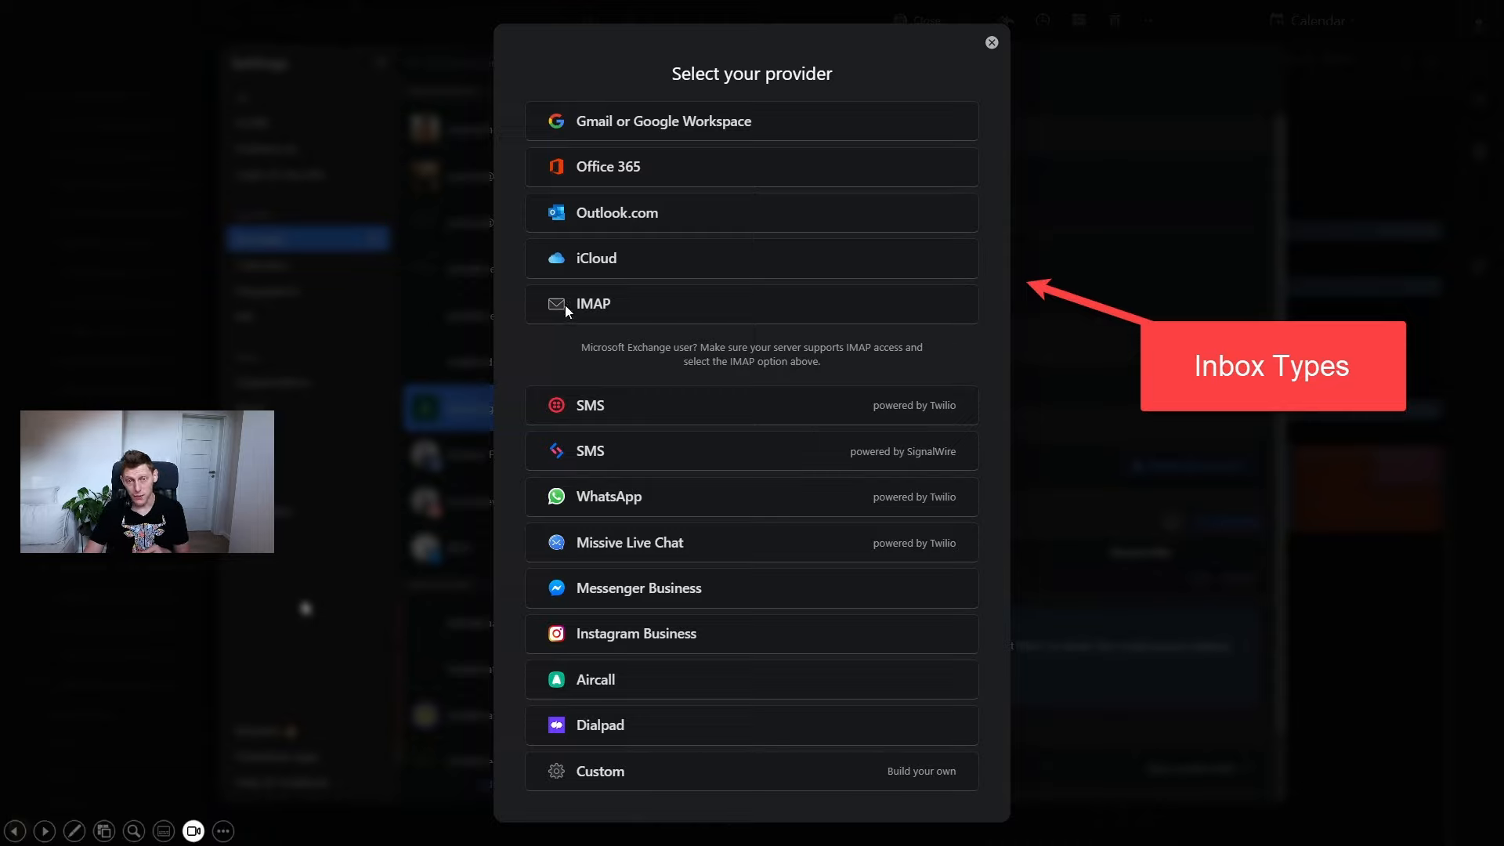
pyautogui.moveTo(575, 298)
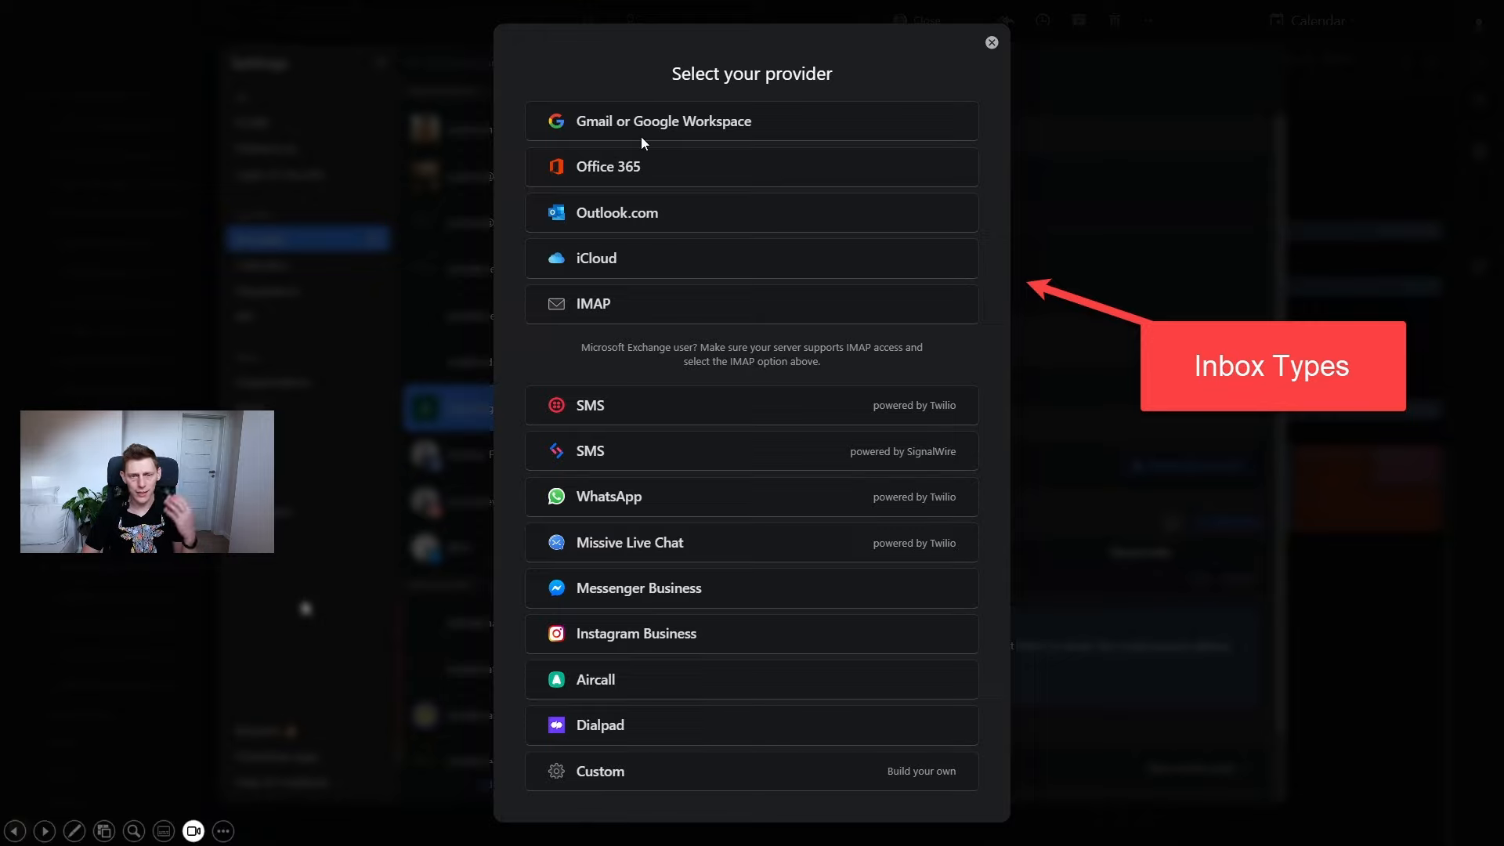
pyautogui.moveTo(605, 596)
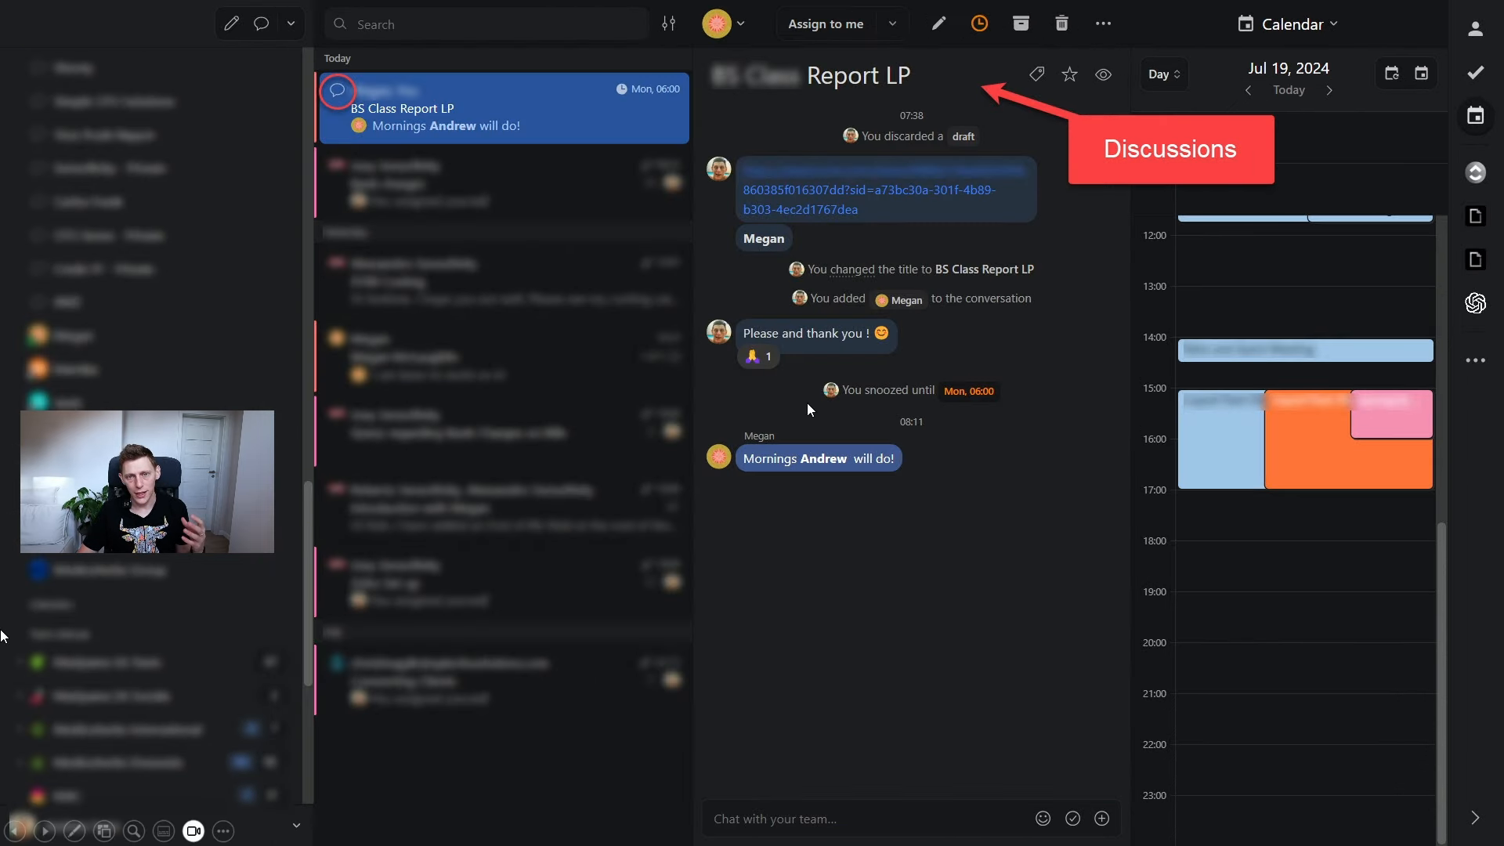
pyautogui.moveTo(821, 511)
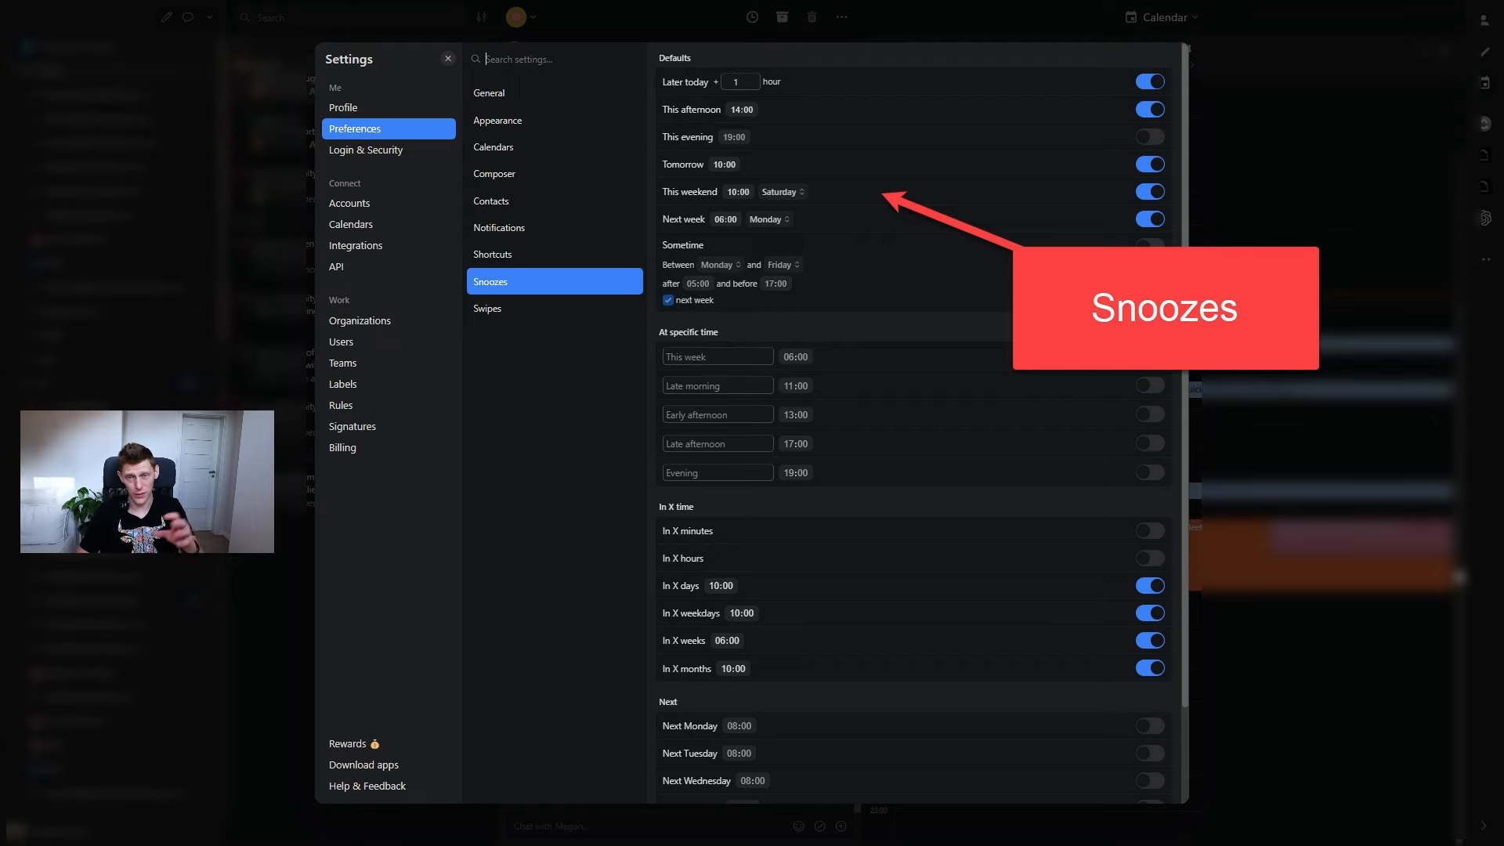
pyautogui.click(446, 58)
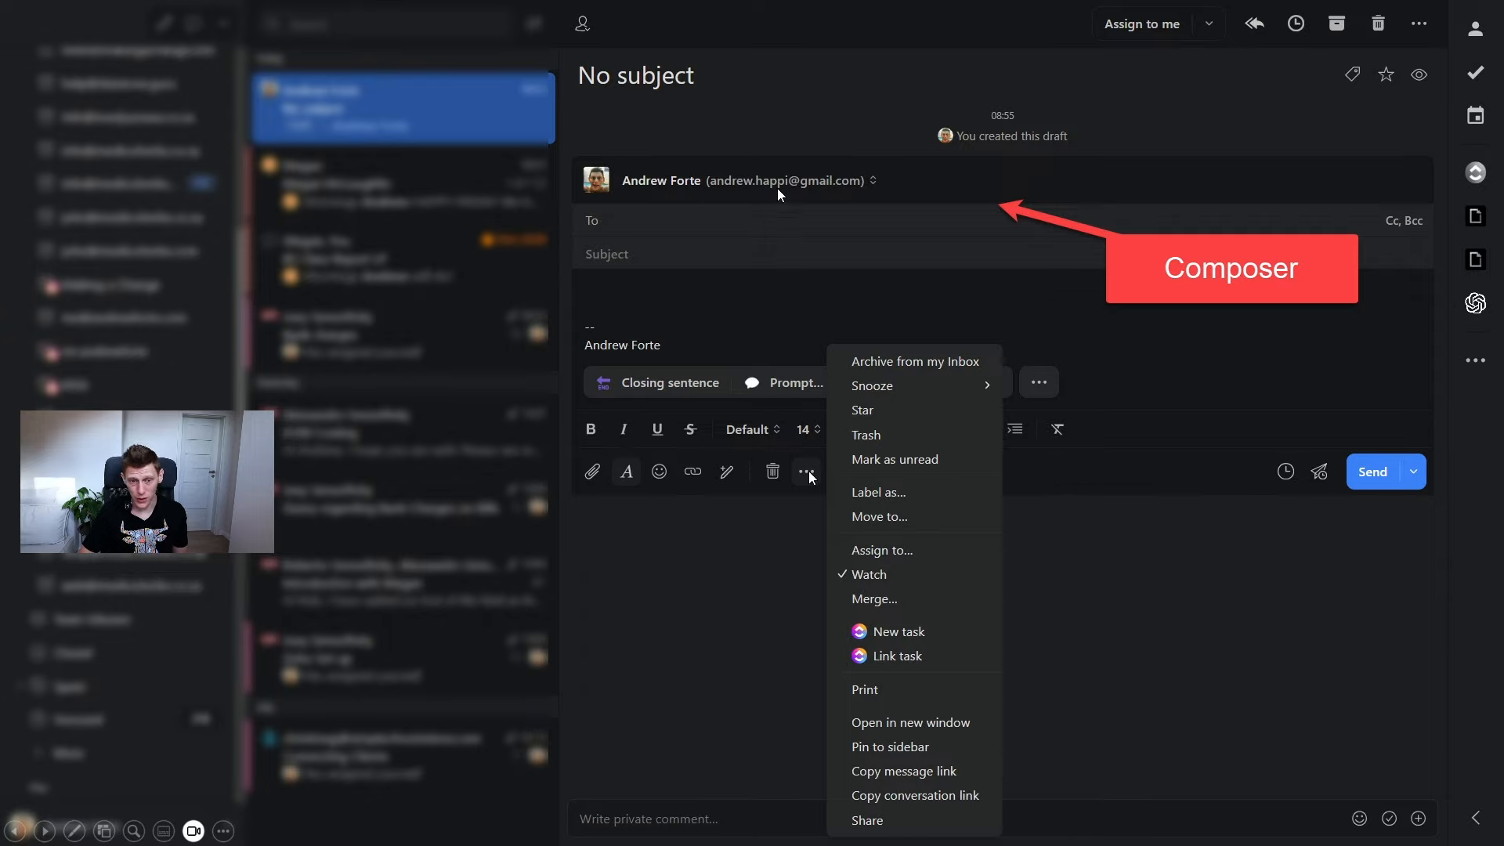
pyautogui.moveTo(597, 230)
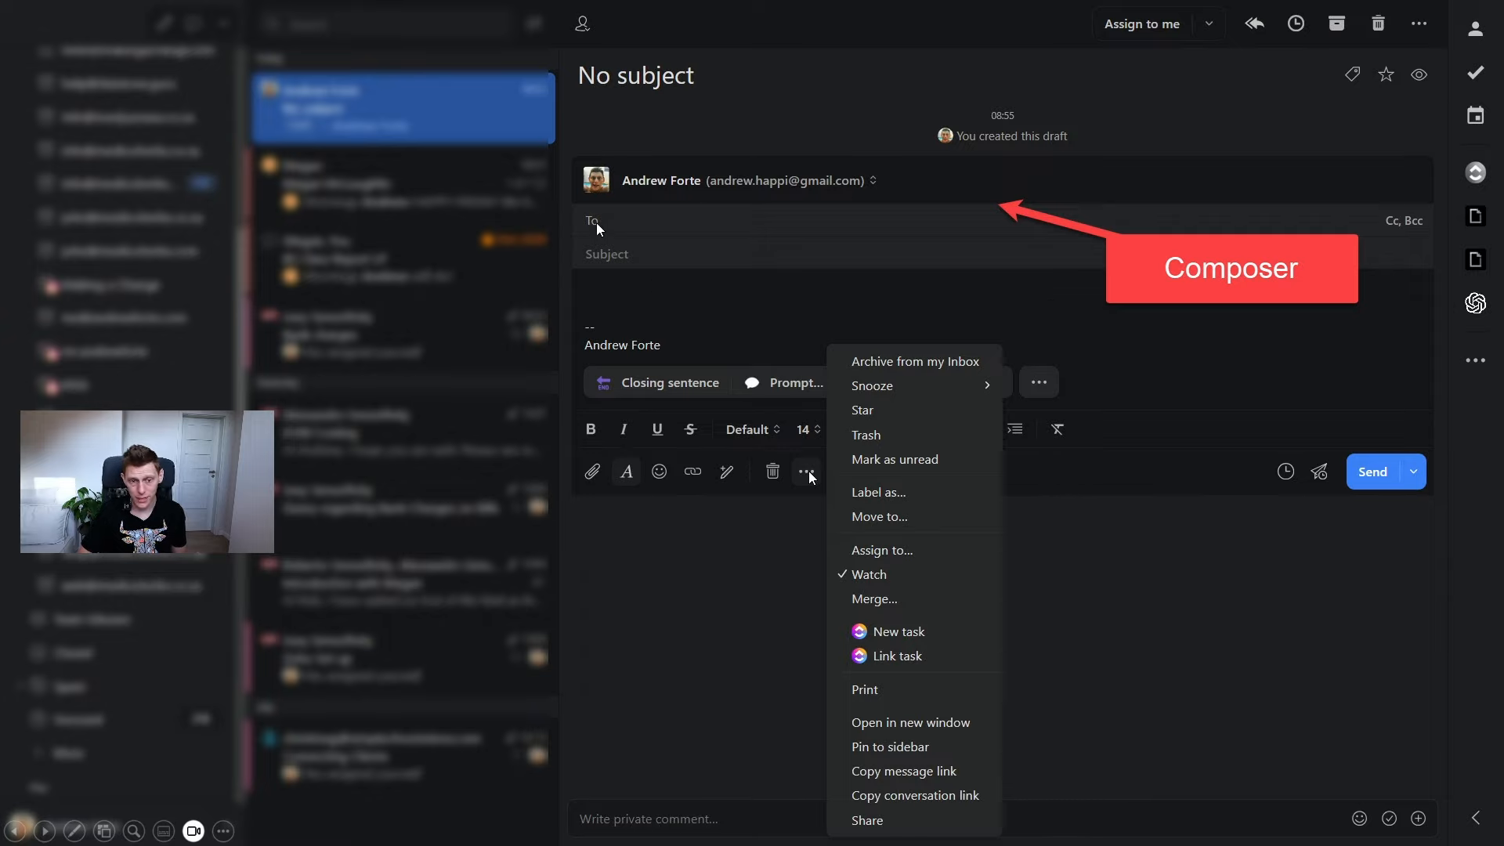
pyautogui.moveTo(679, 185)
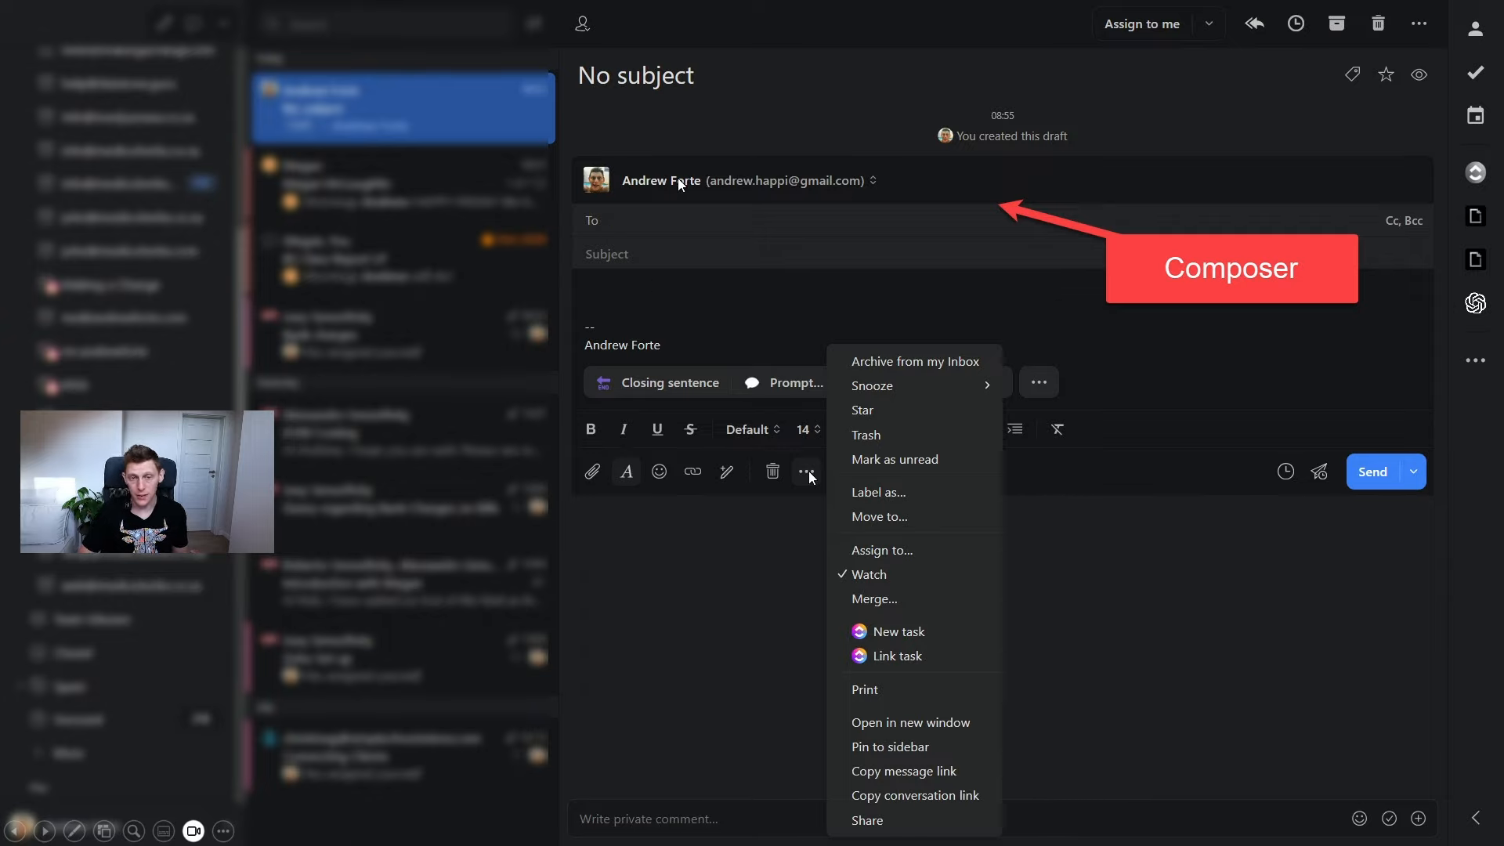
pyautogui.moveTo(628, 453)
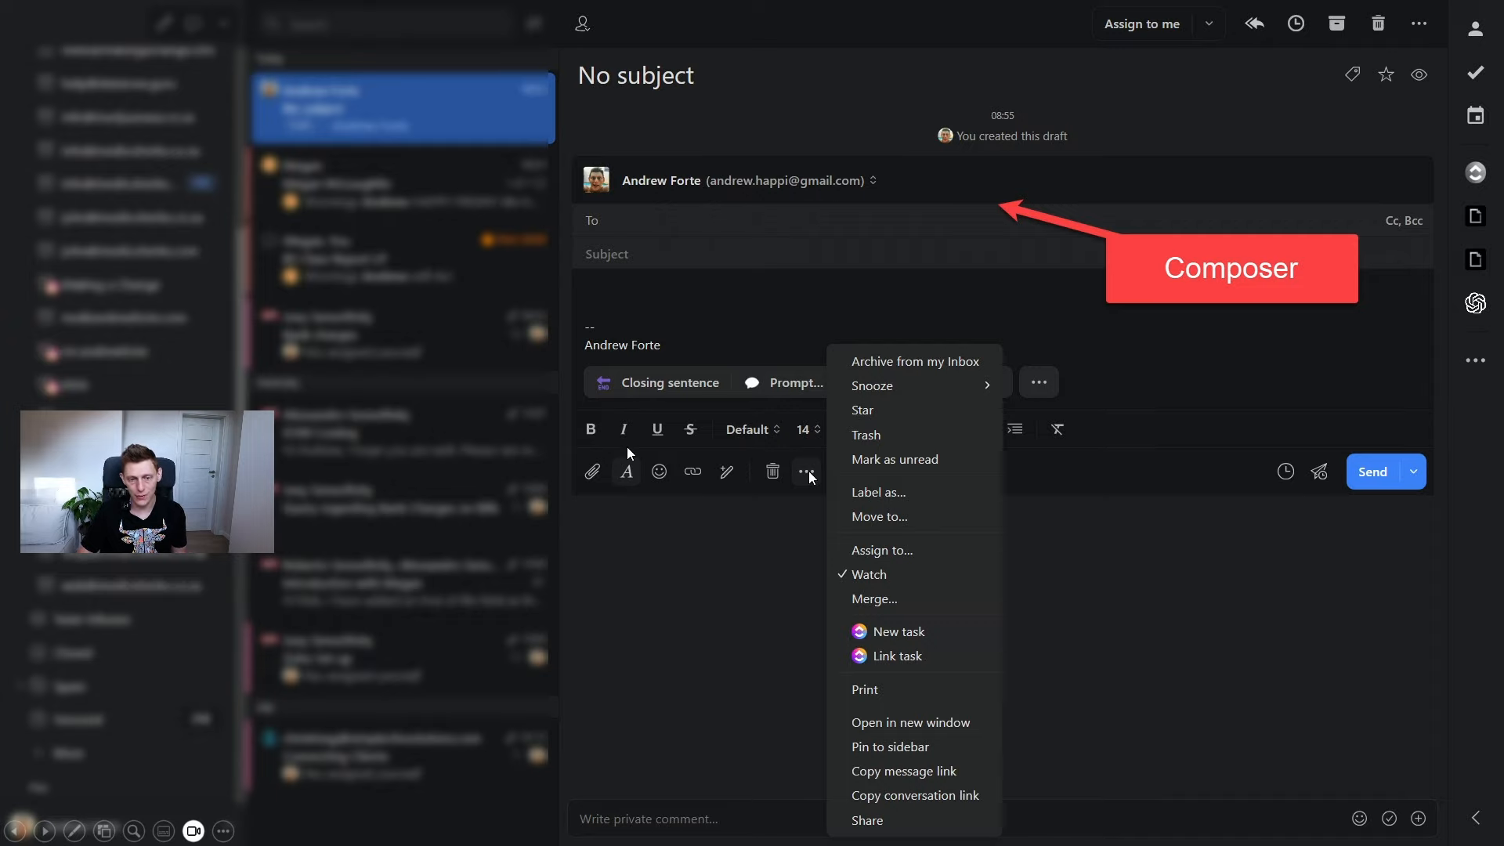
pyautogui.moveTo(796, 434)
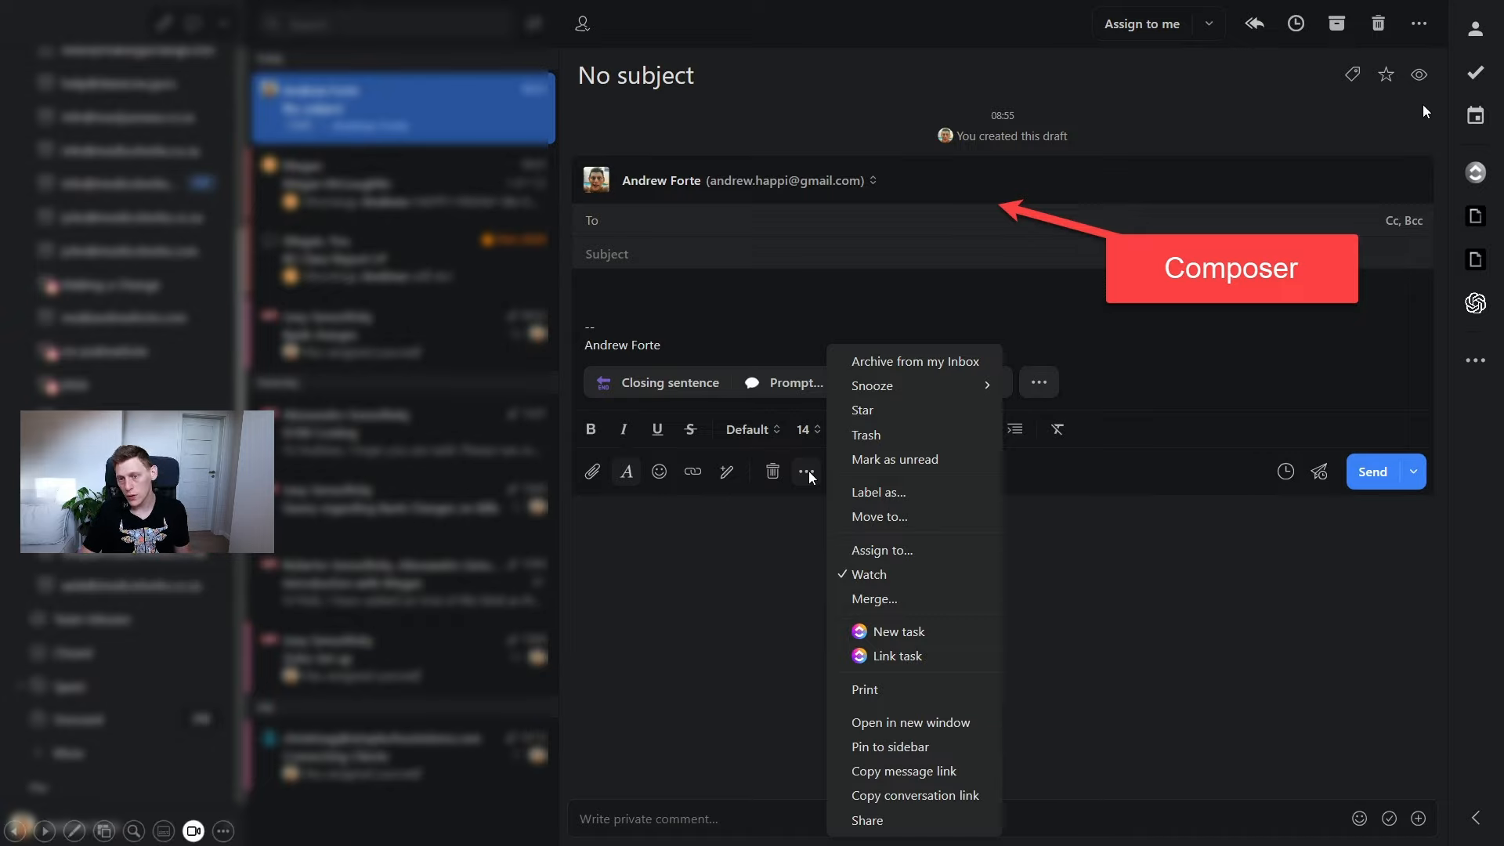
pyautogui.moveTo(912, 643)
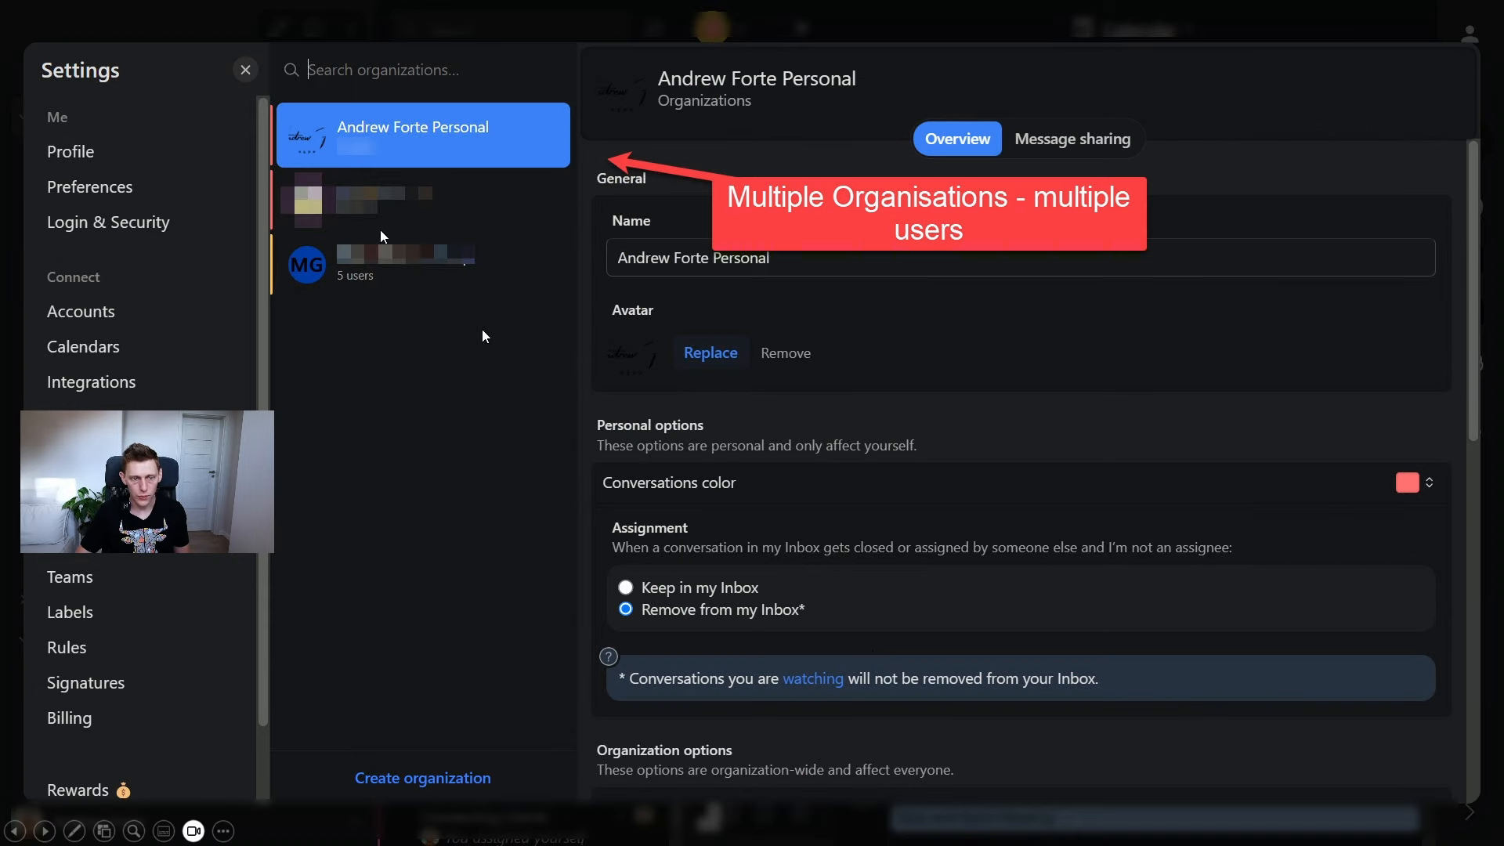
pyautogui.moveTo(345, 273)
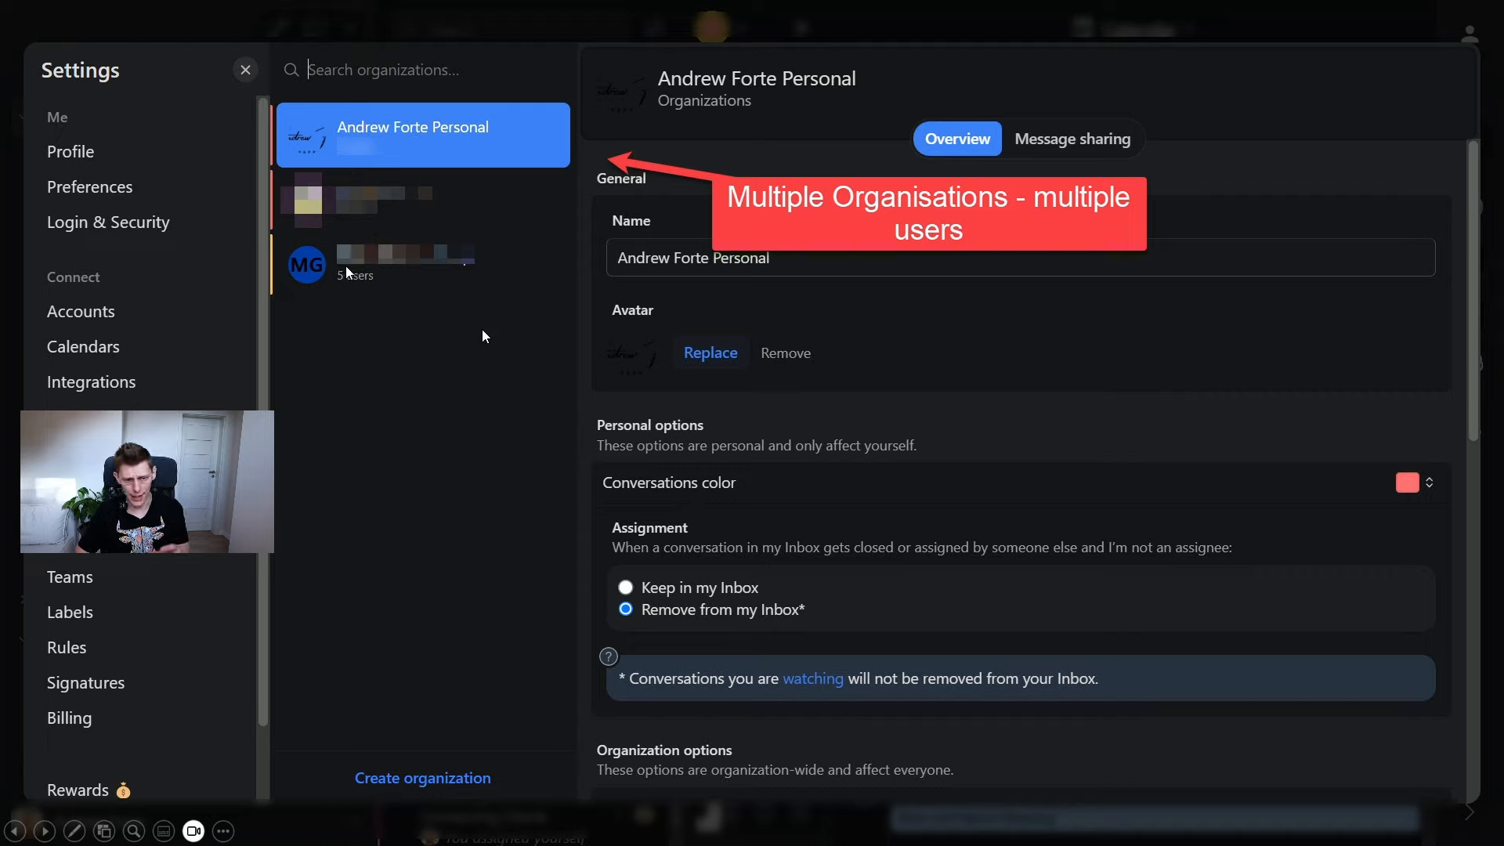
pyautogui.moveTo(349, 301)
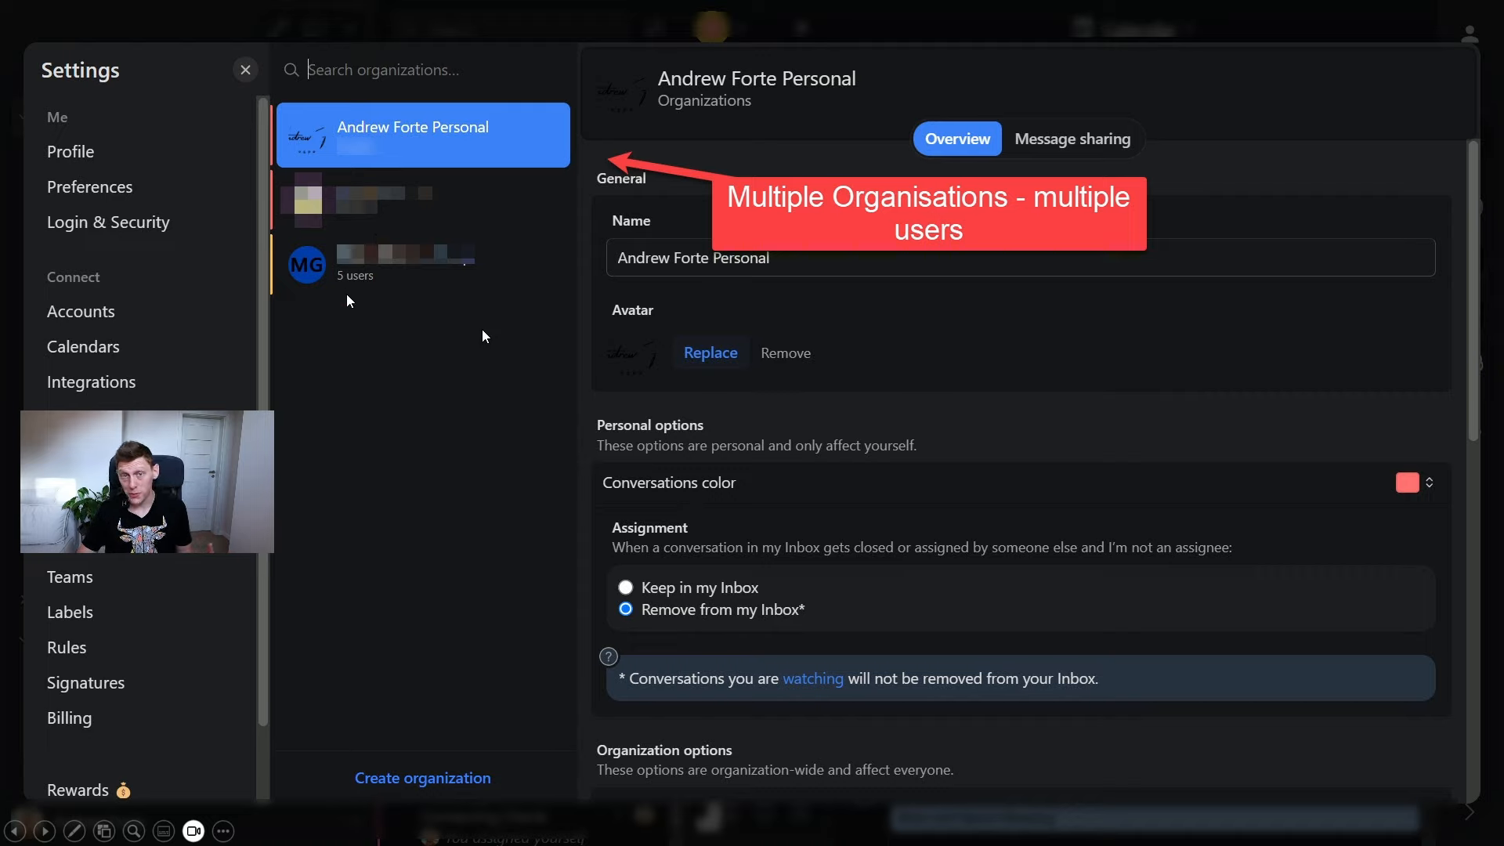
pyautogui.moveTo(340, 154)
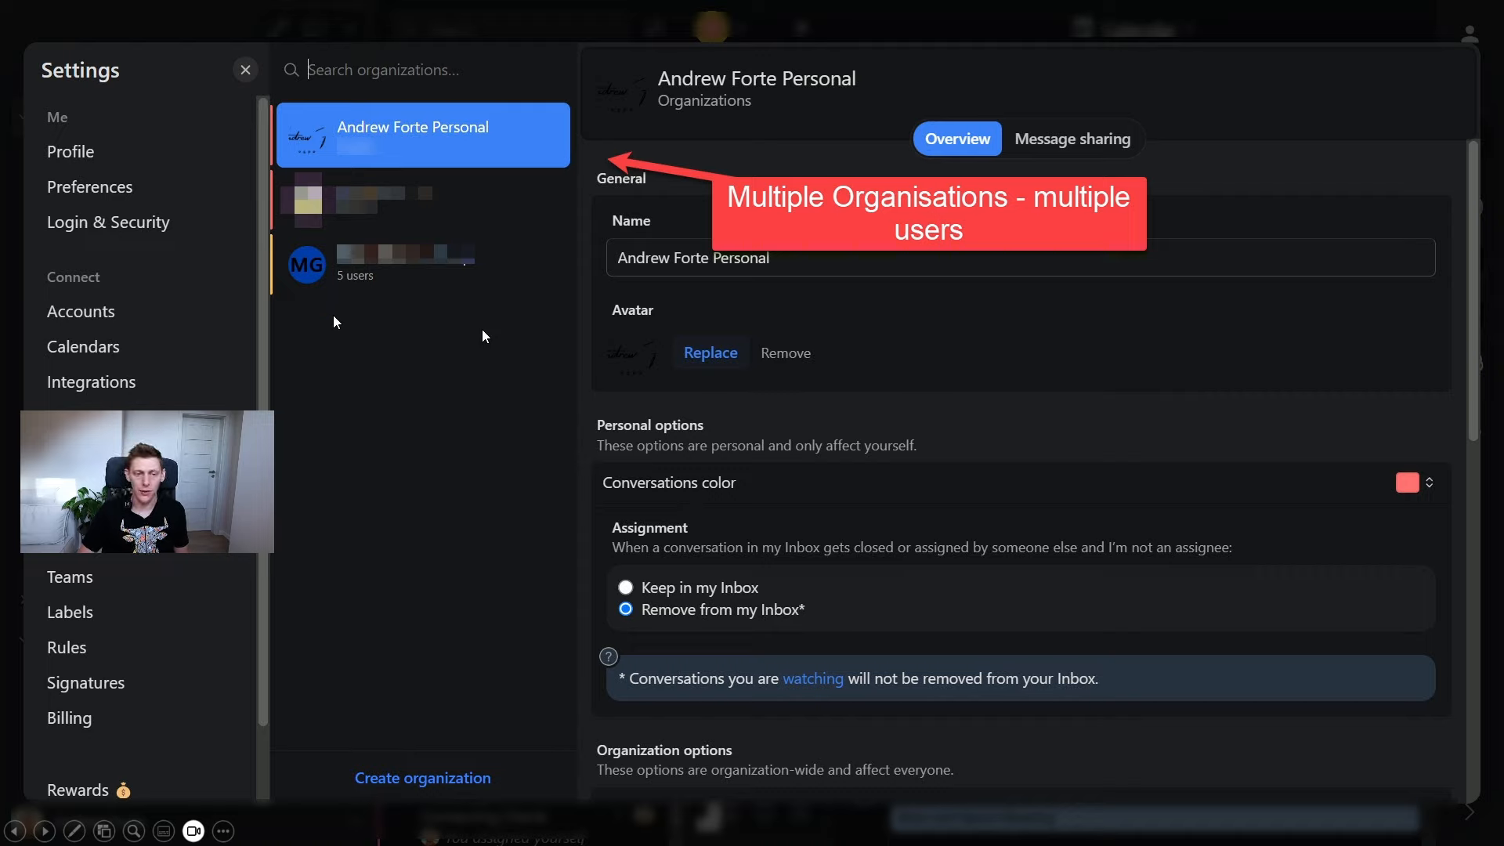
pyautogui.moveTo(308, 603)
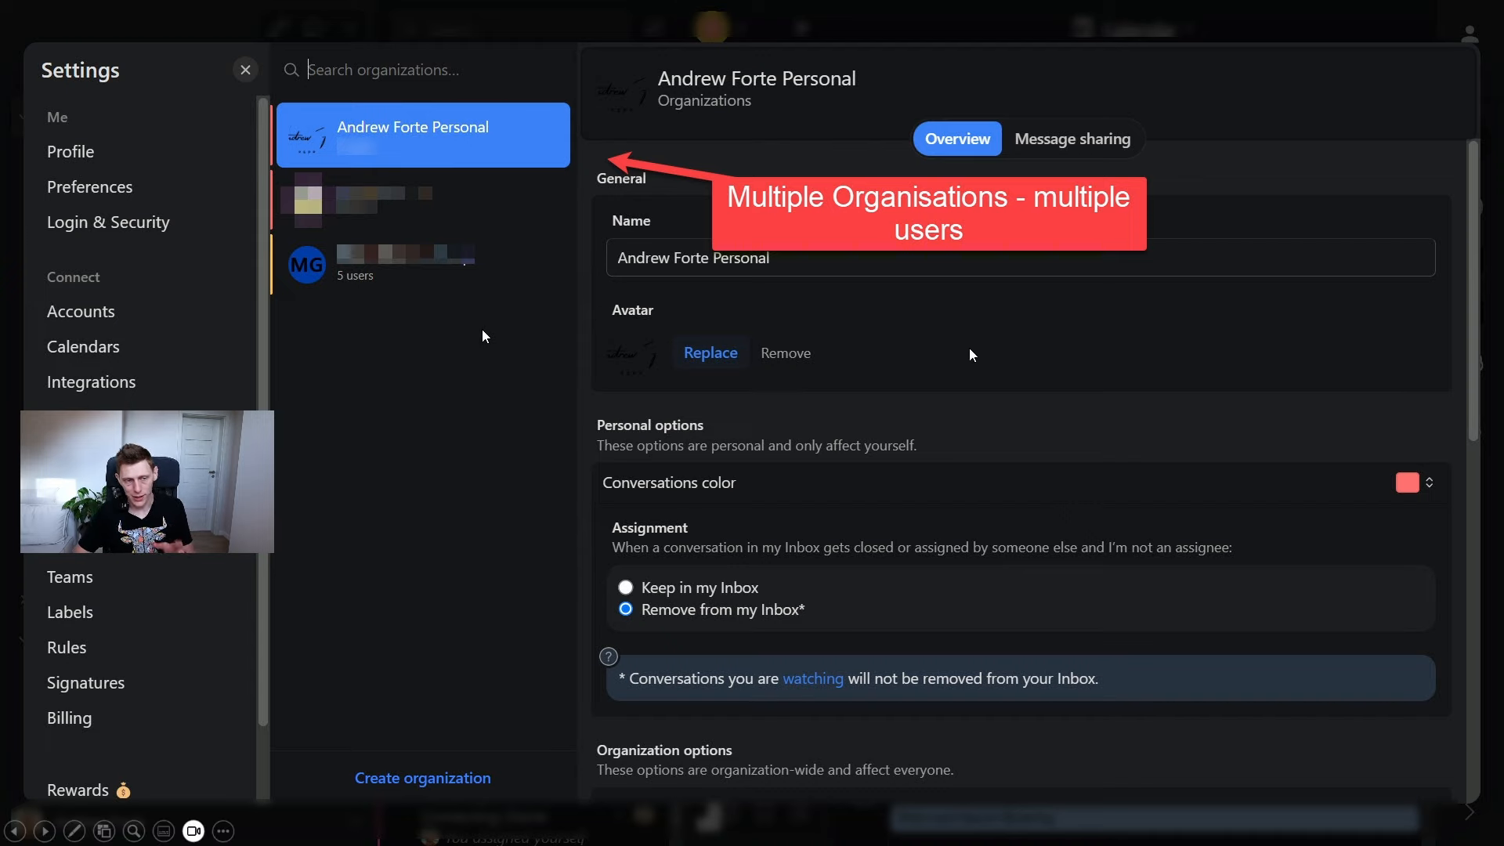
# - Show the Integrations catalogue listing apps from Aircall and Asana through Zapier and Zoom
pyautogui.click(91, 383)
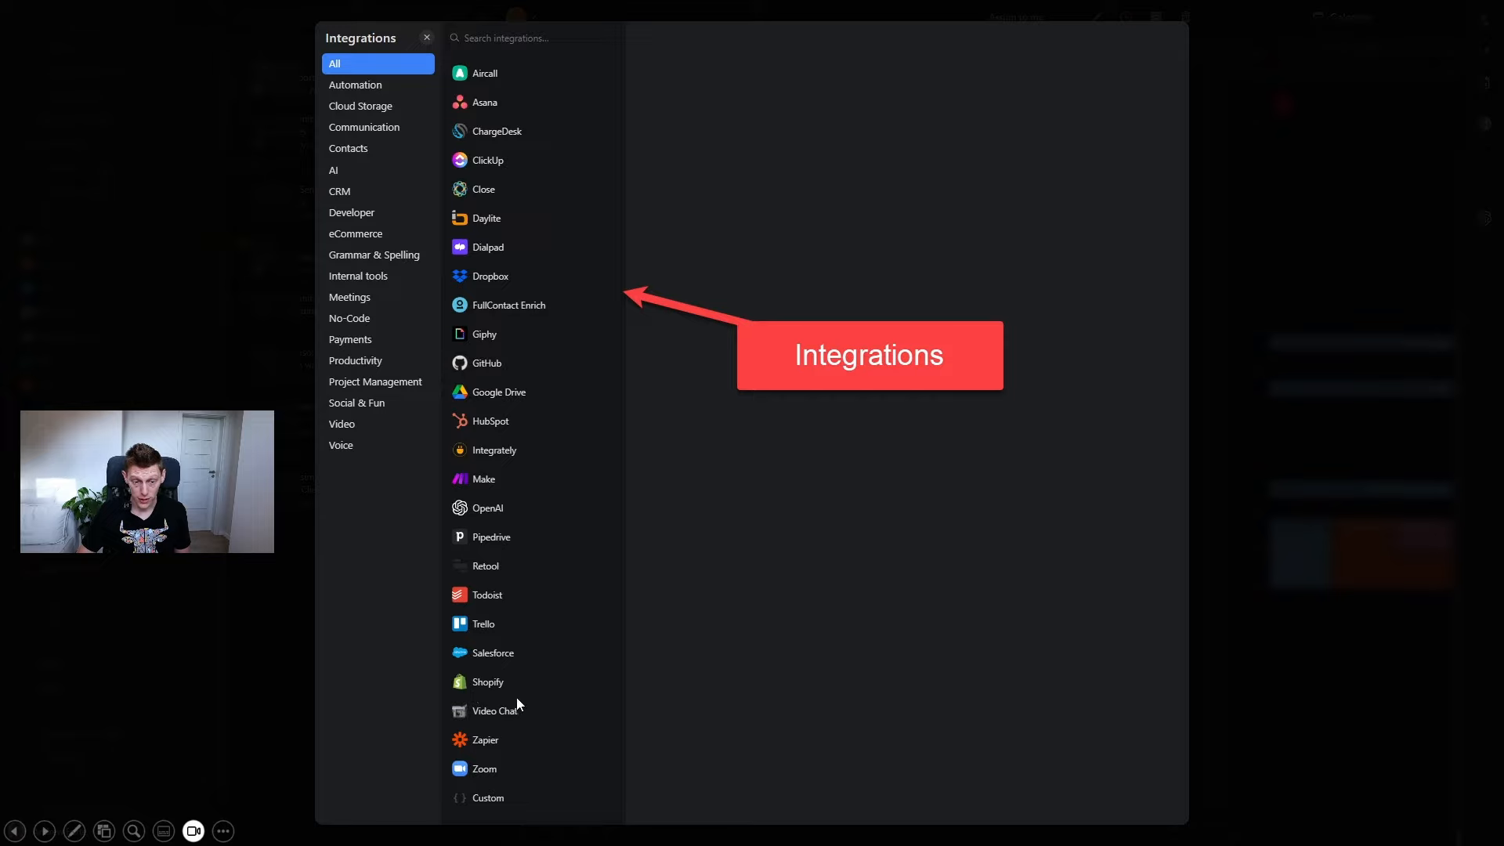
pyautogui.moveTo(484, 544)
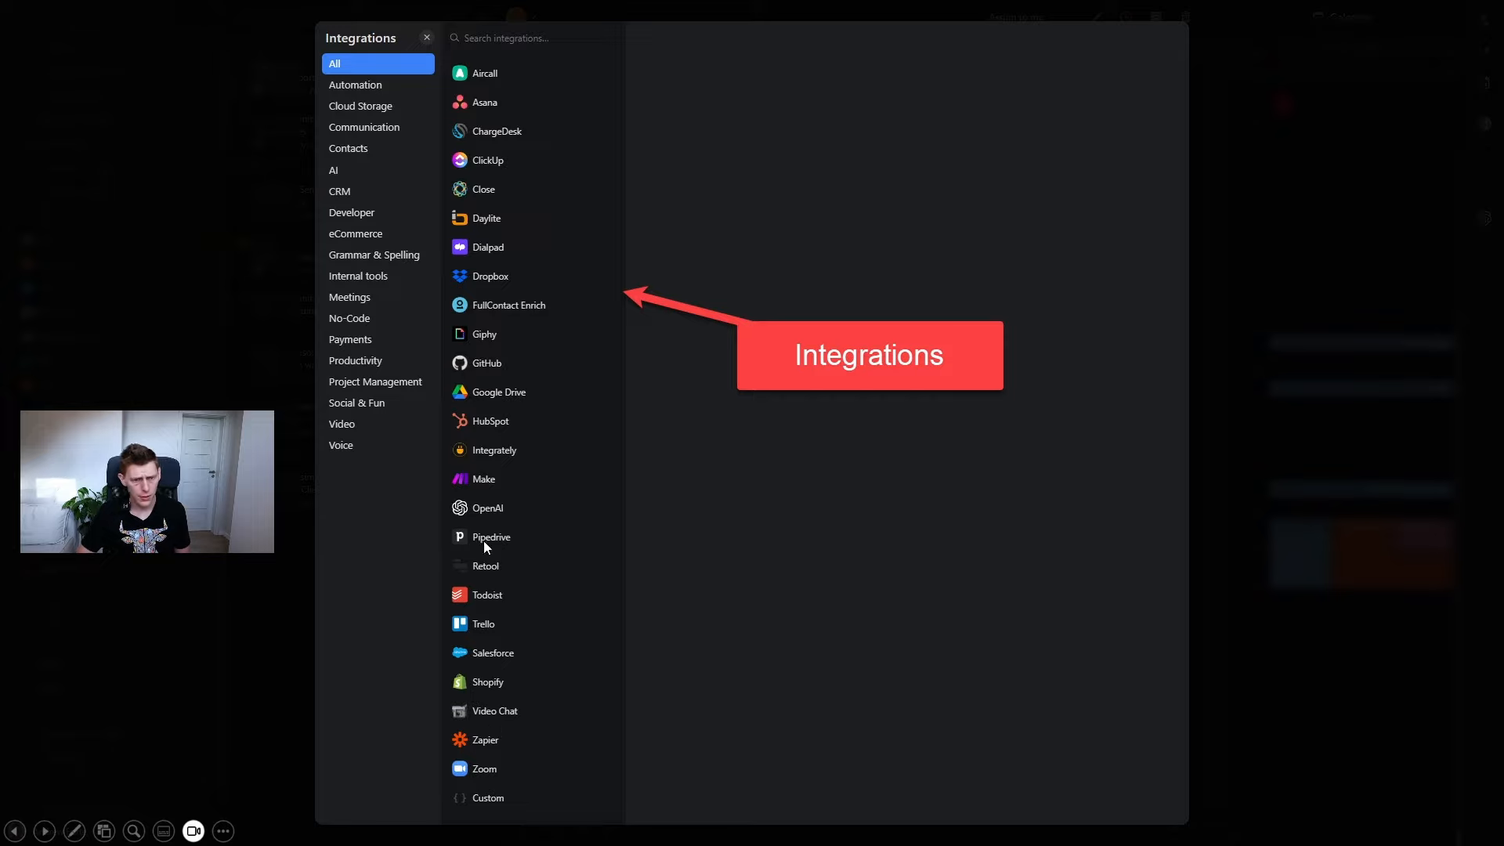
pyautogui.moveTo(484, 489)
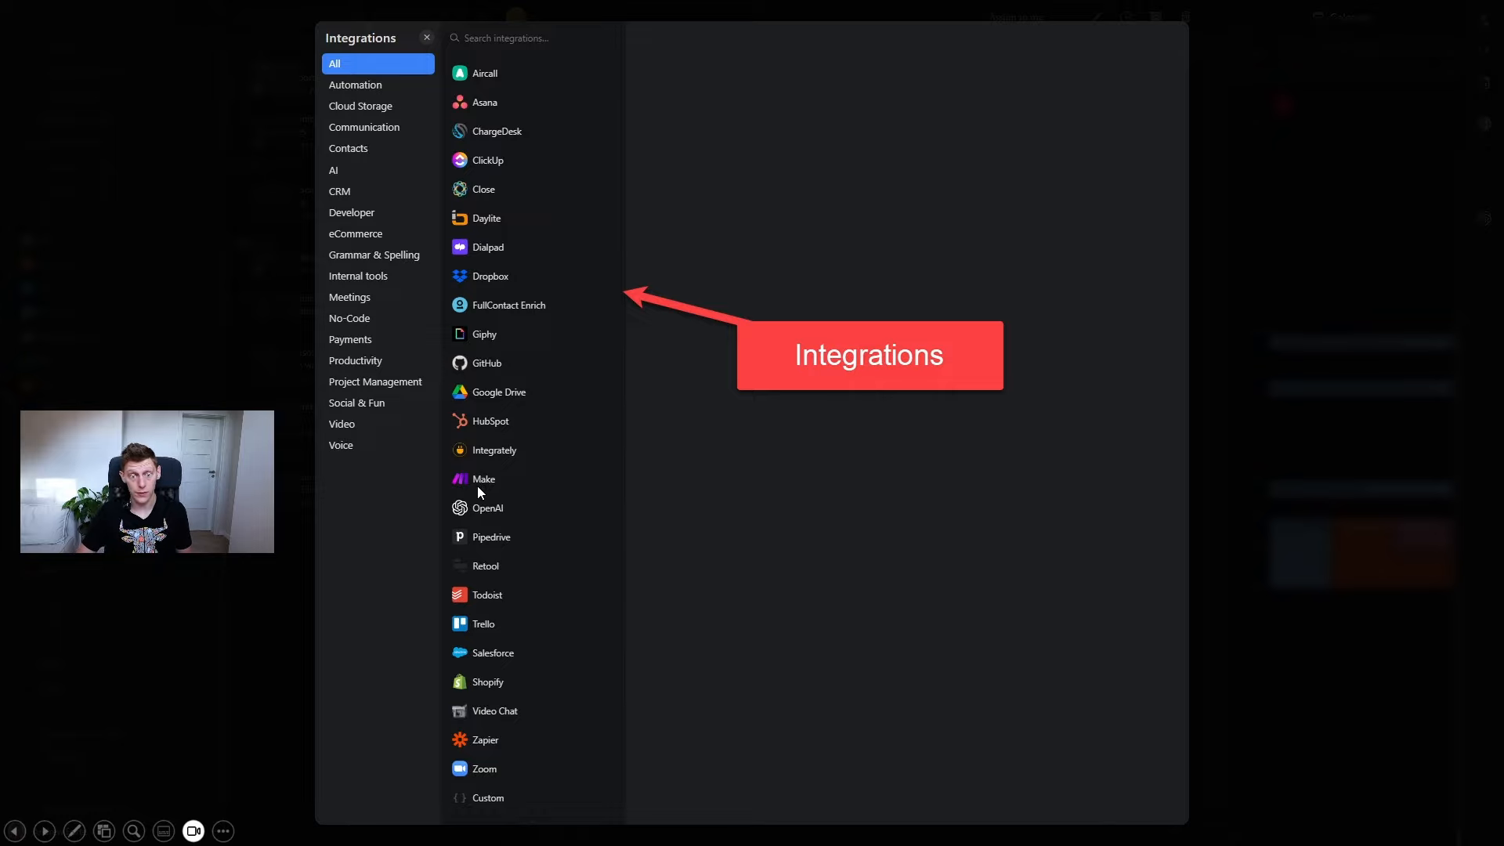
pyautogui.moveTo(479, 485)
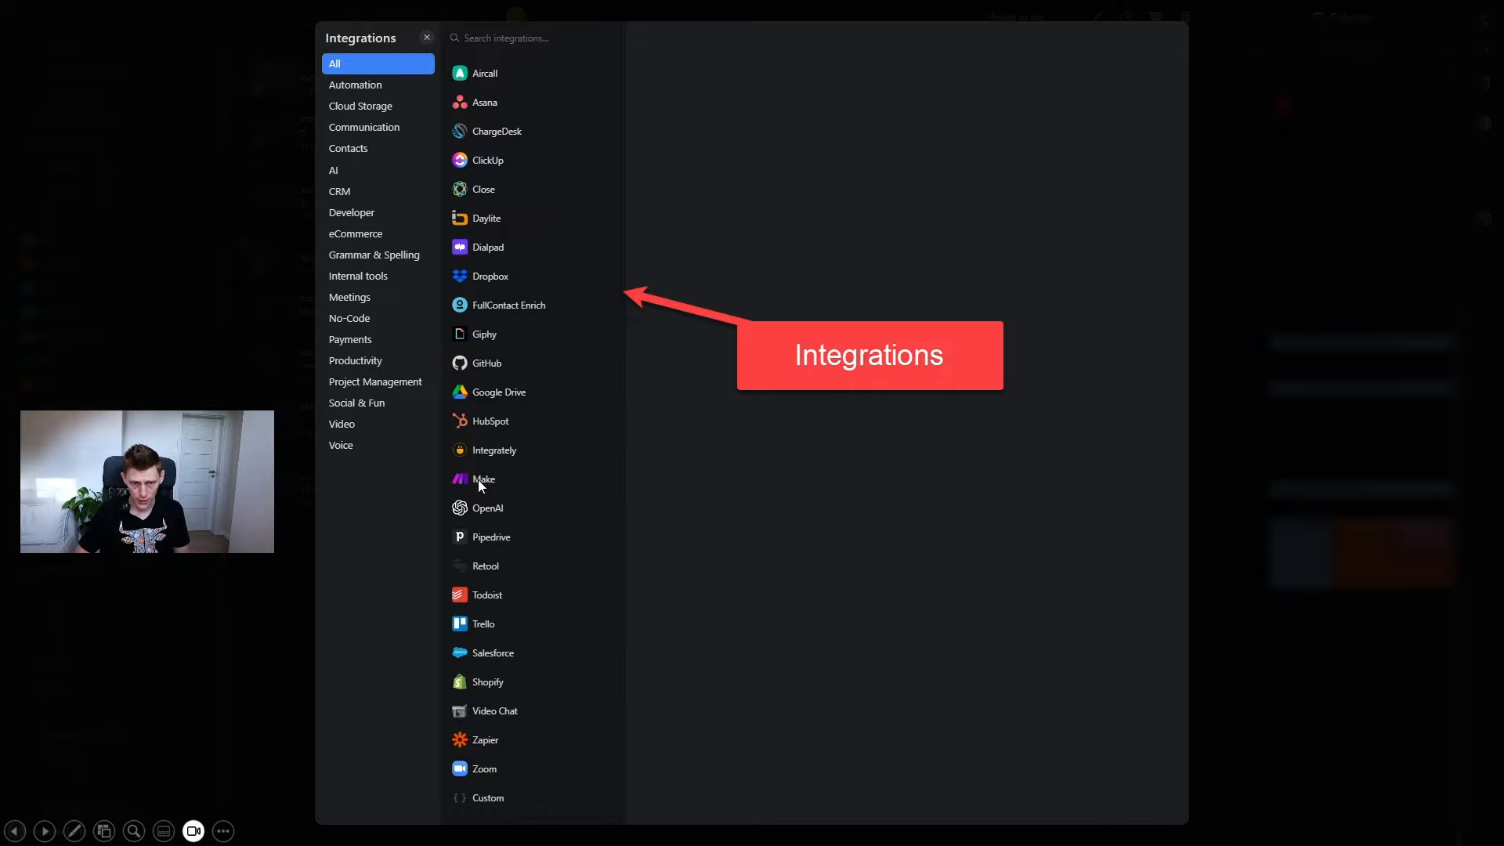
pyautogui.moveTo(498, 175)
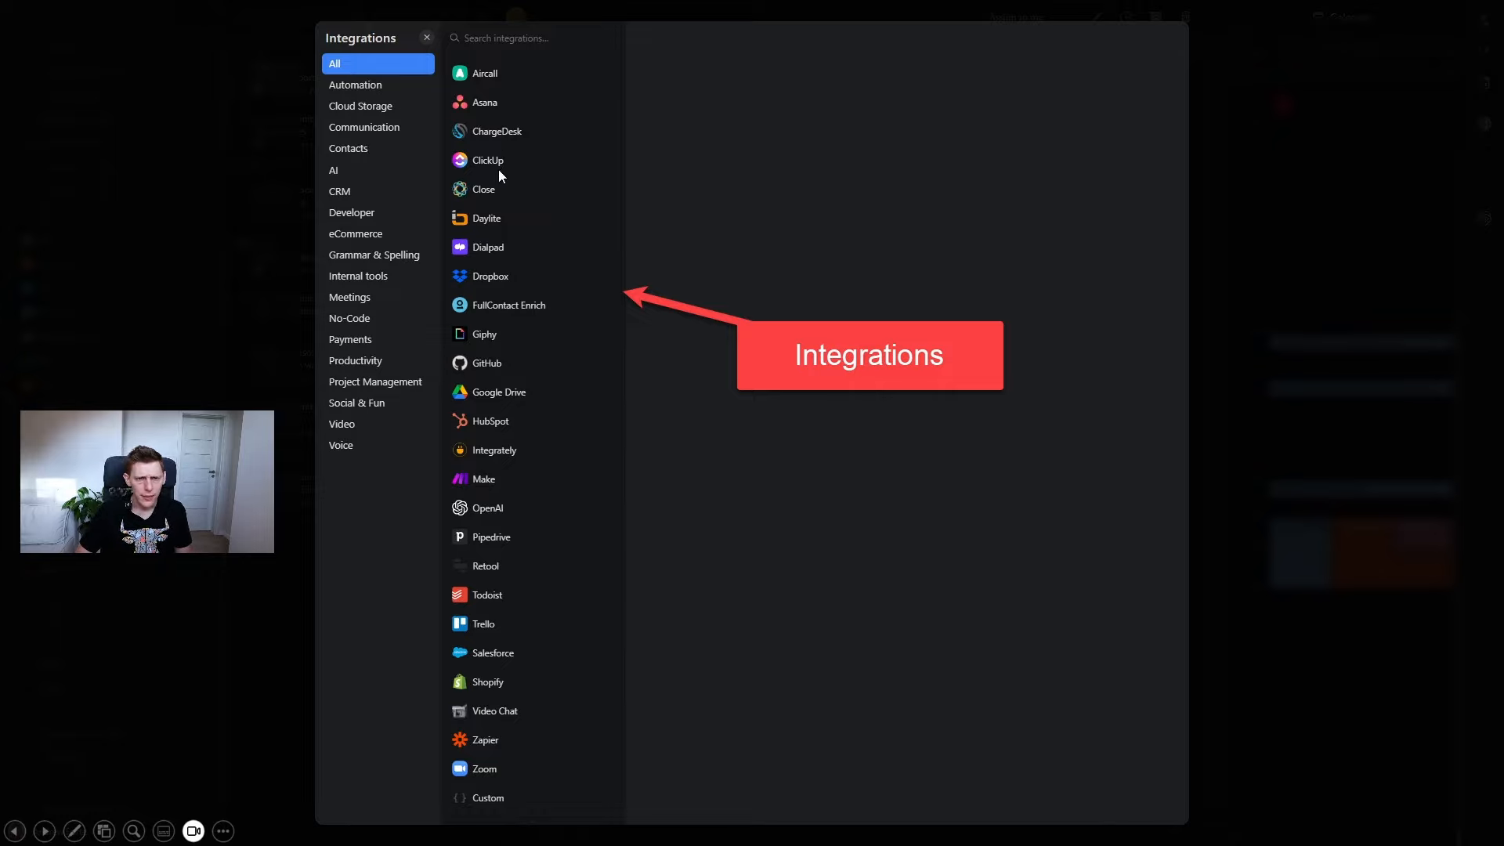
pyautogui.moveTo(480, 75)
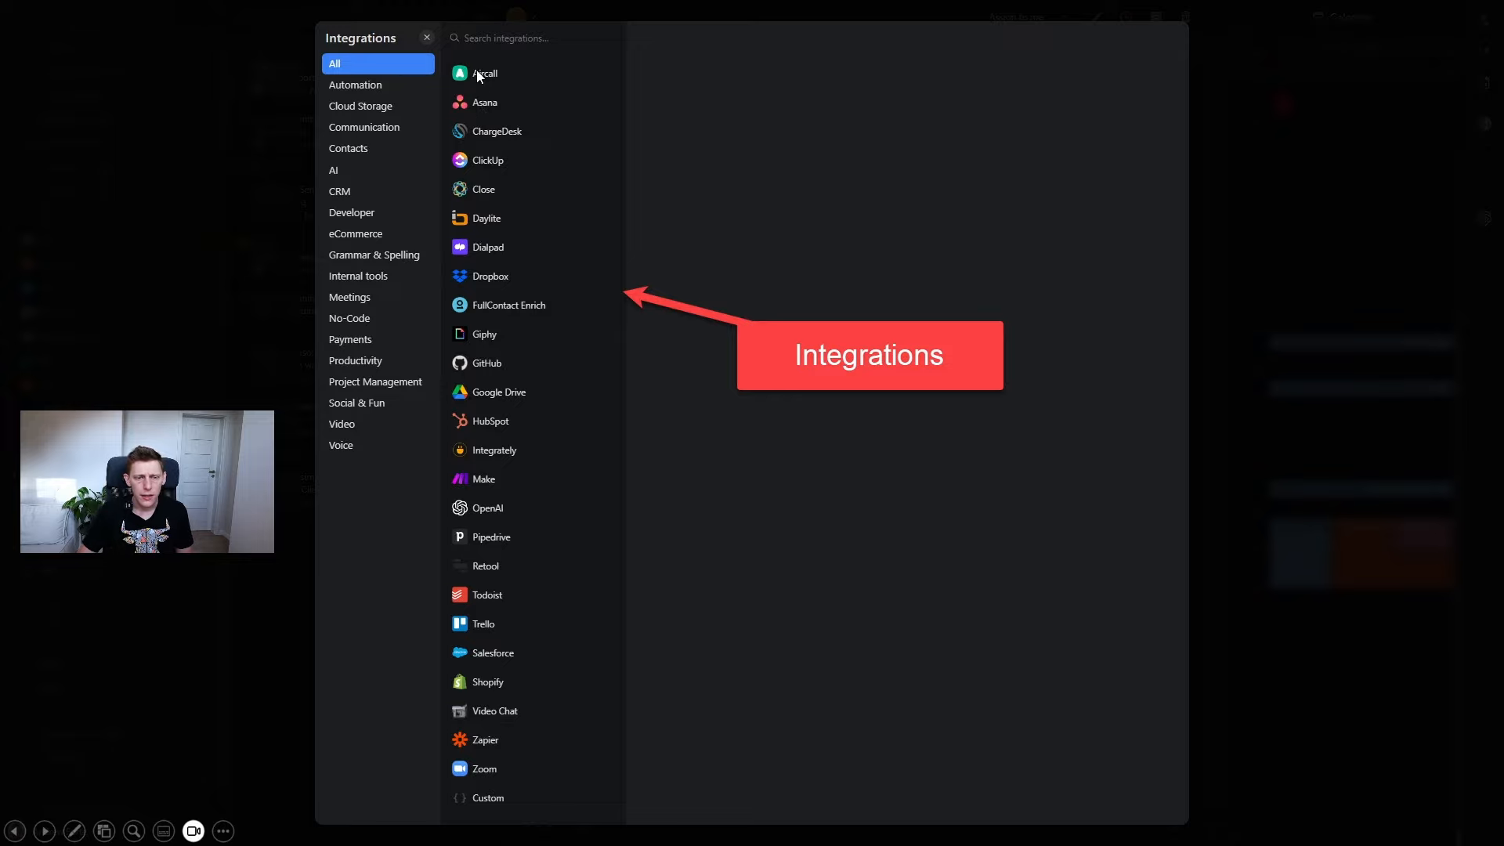
pyautogui.moveTo(472, 415)
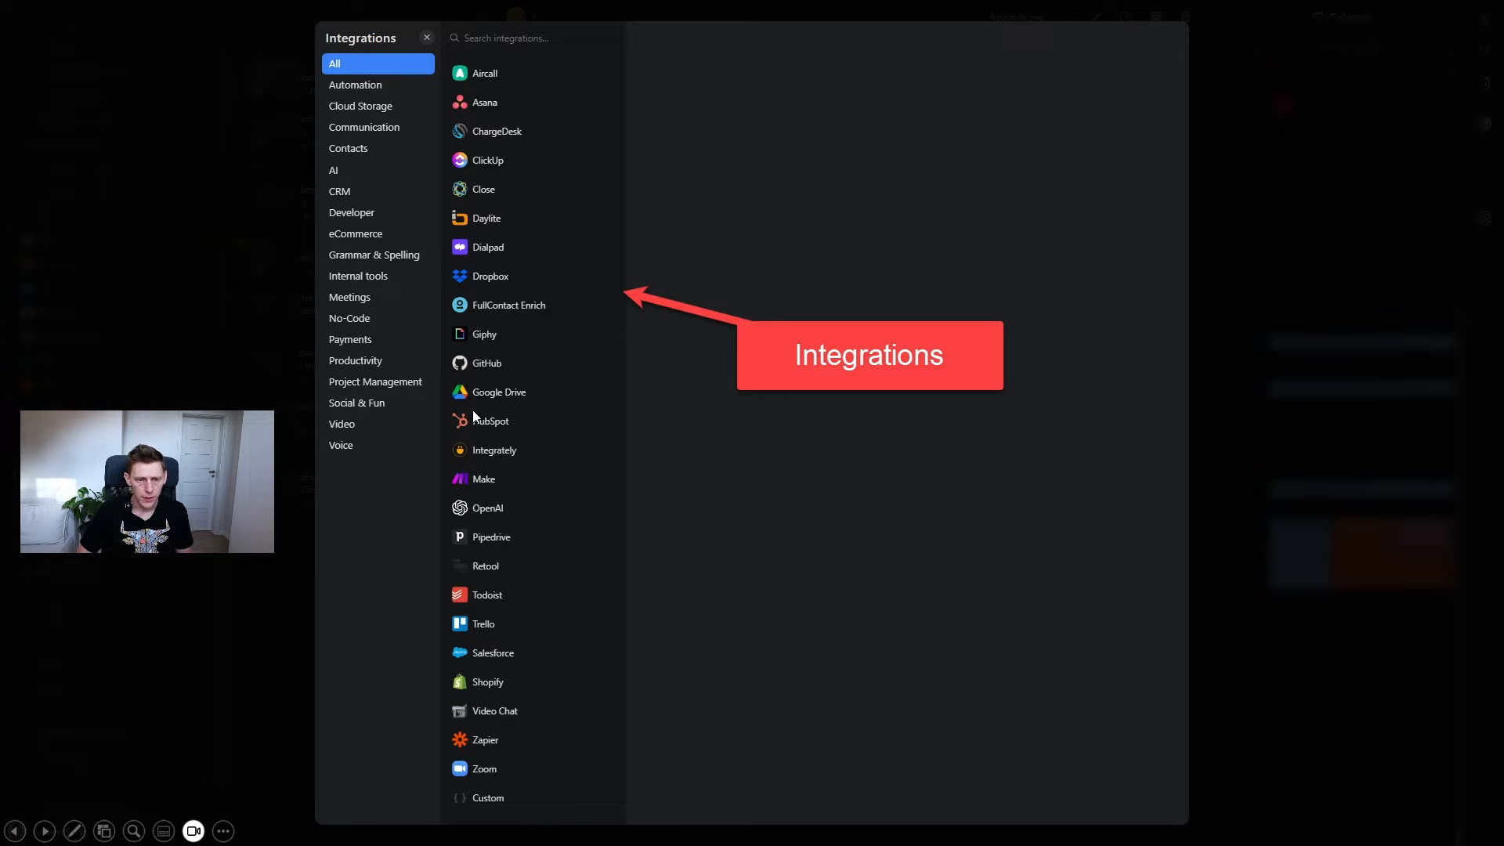
pyautogui.moveTo(494, 393)
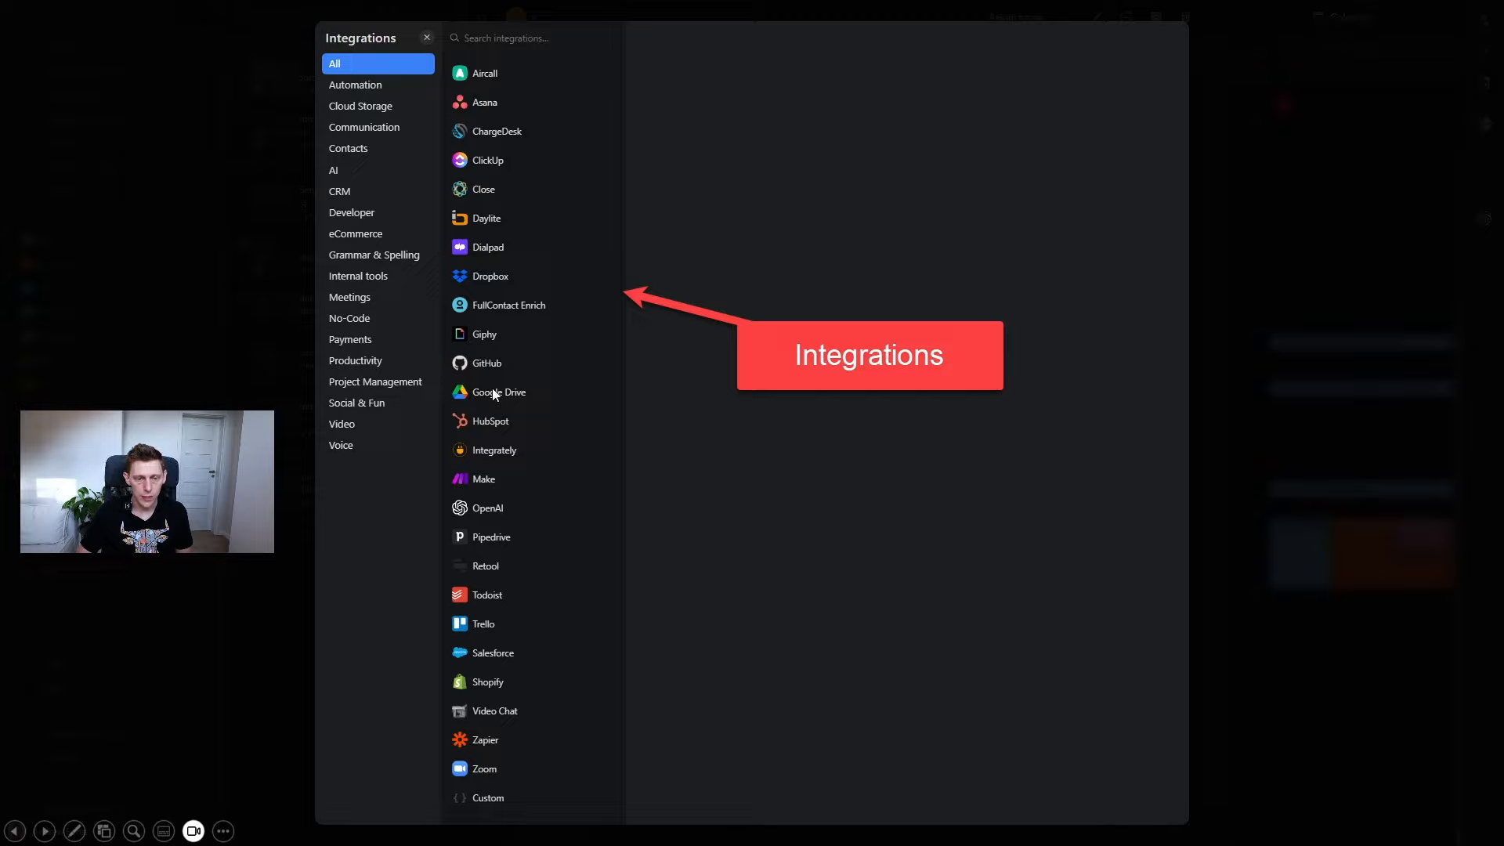
pyautogui.moveTo(725, 481)
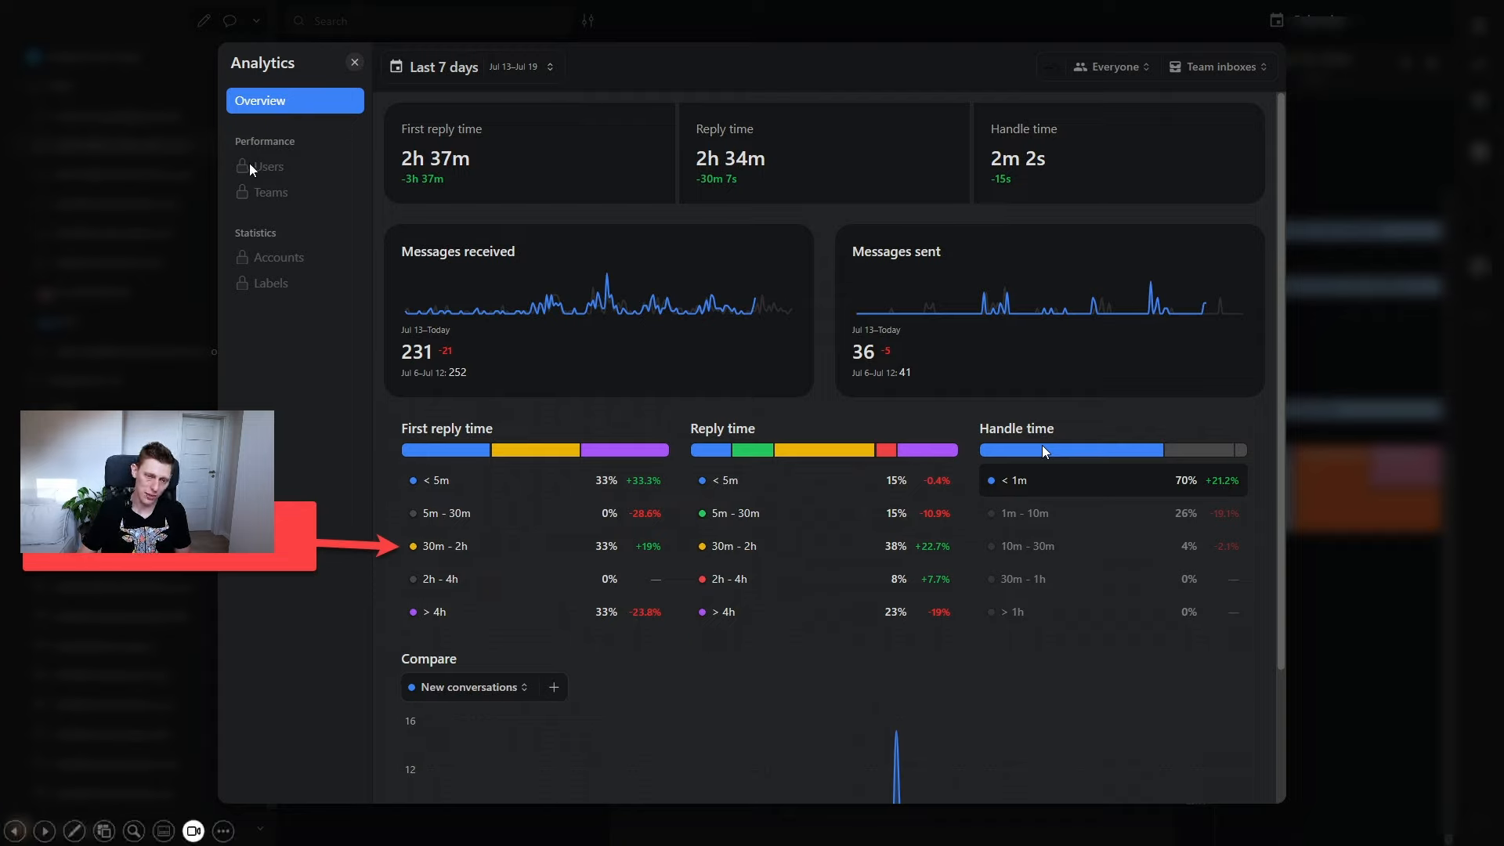
pyautogui.moveTo(772, 276)
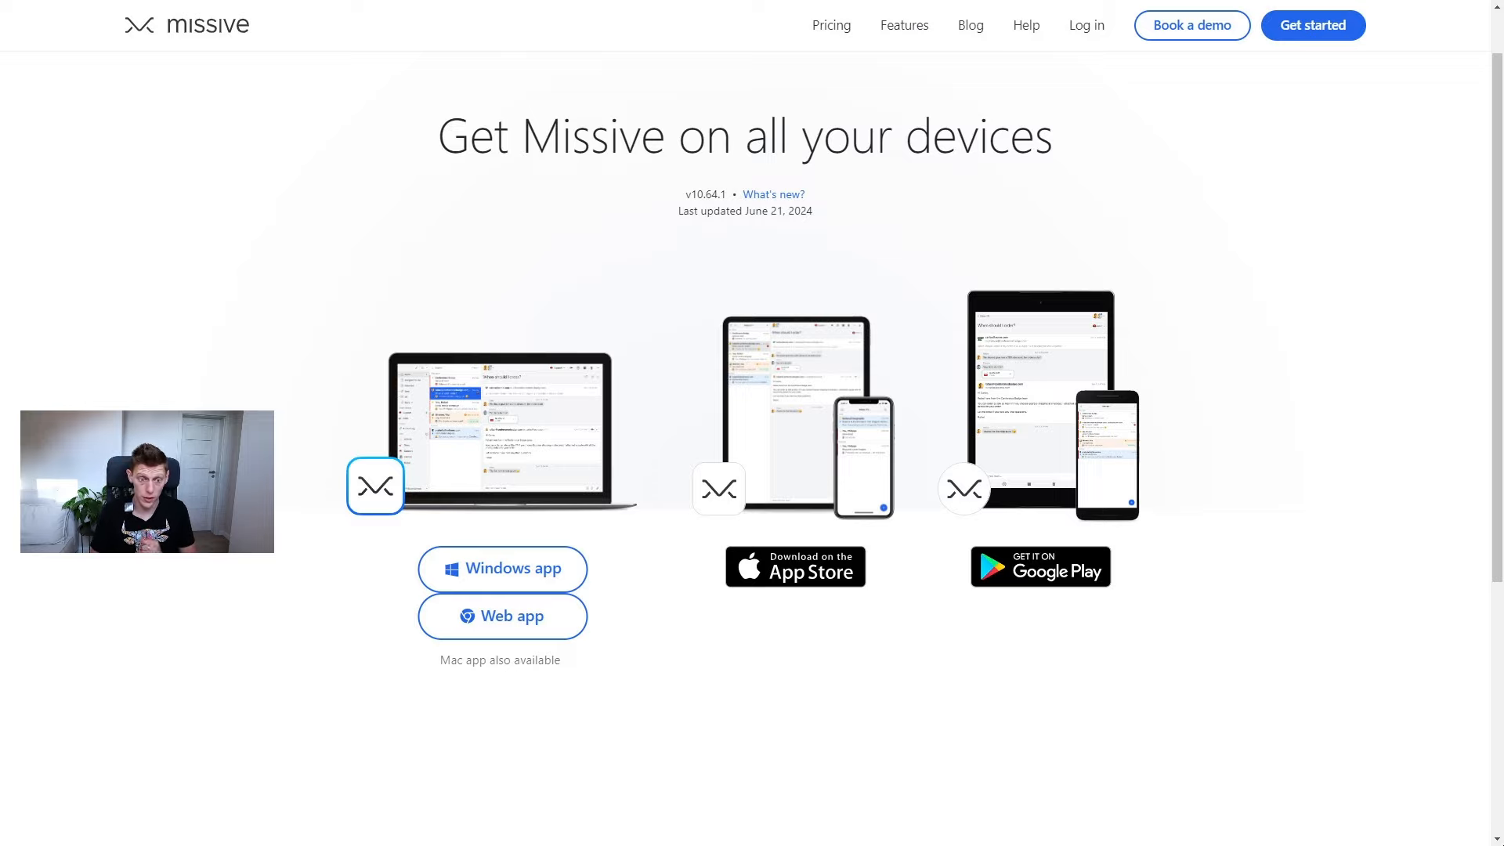
# - Show the Monthly pricing comparison with Starter $18, Productive $30 and Business $45 per-user tiers
pyautogui.click(832, 27)
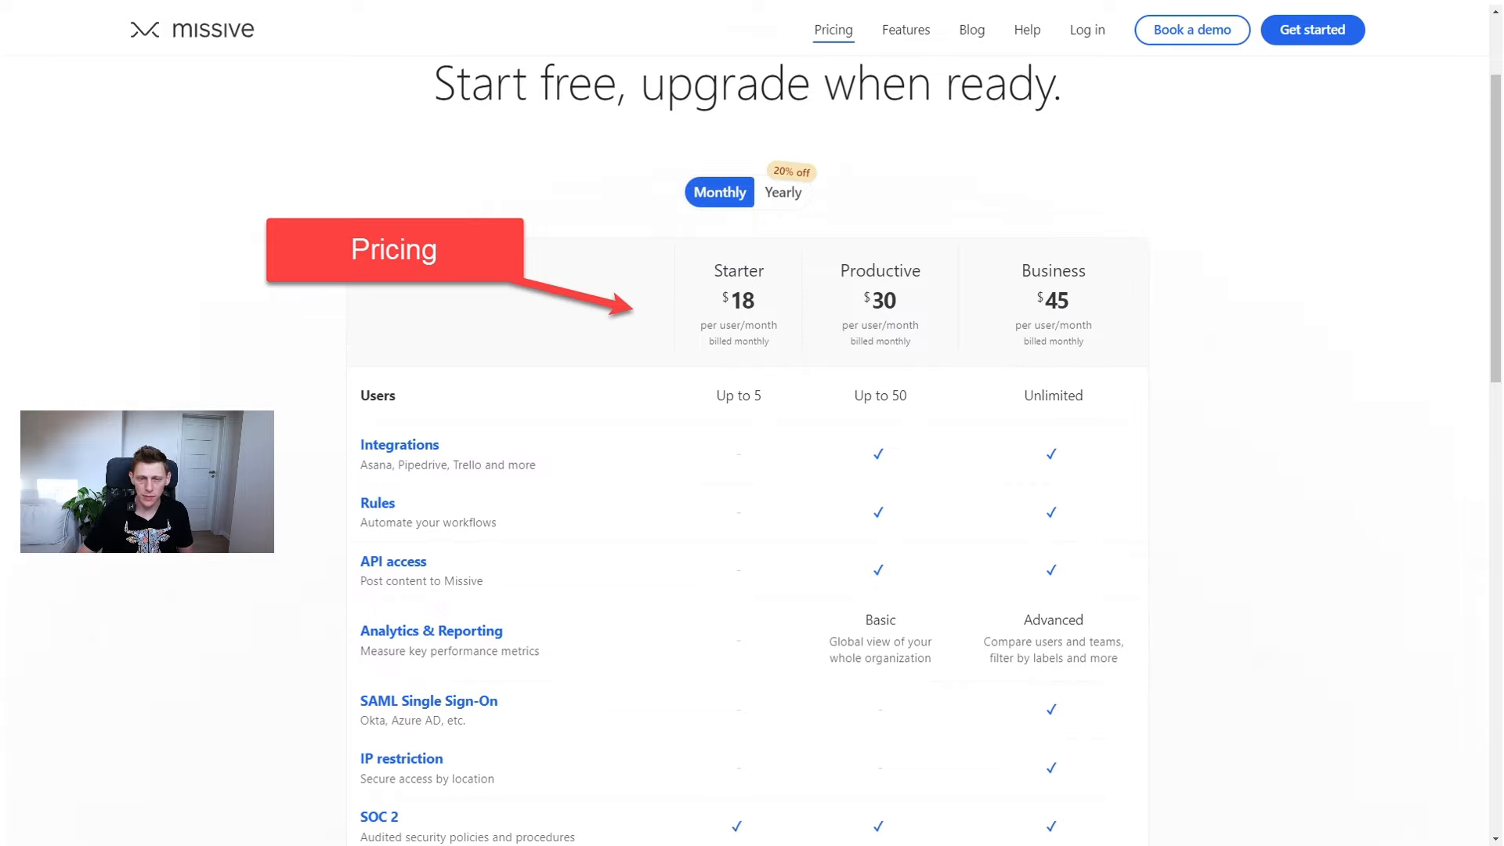
pyautogui.moveTo(776, 377)
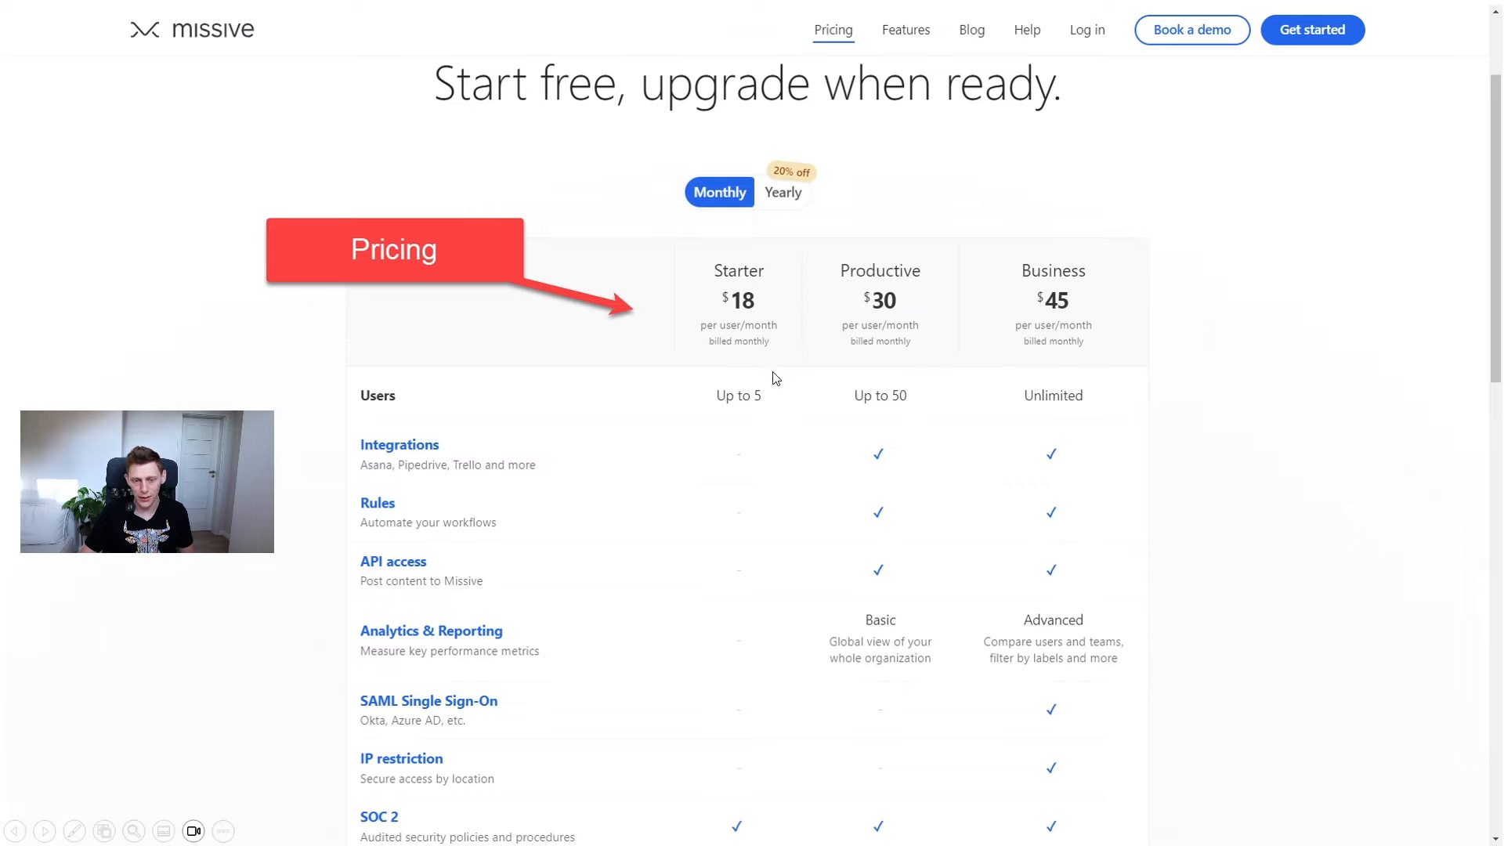
pyautogui.moveTo(742, 694)
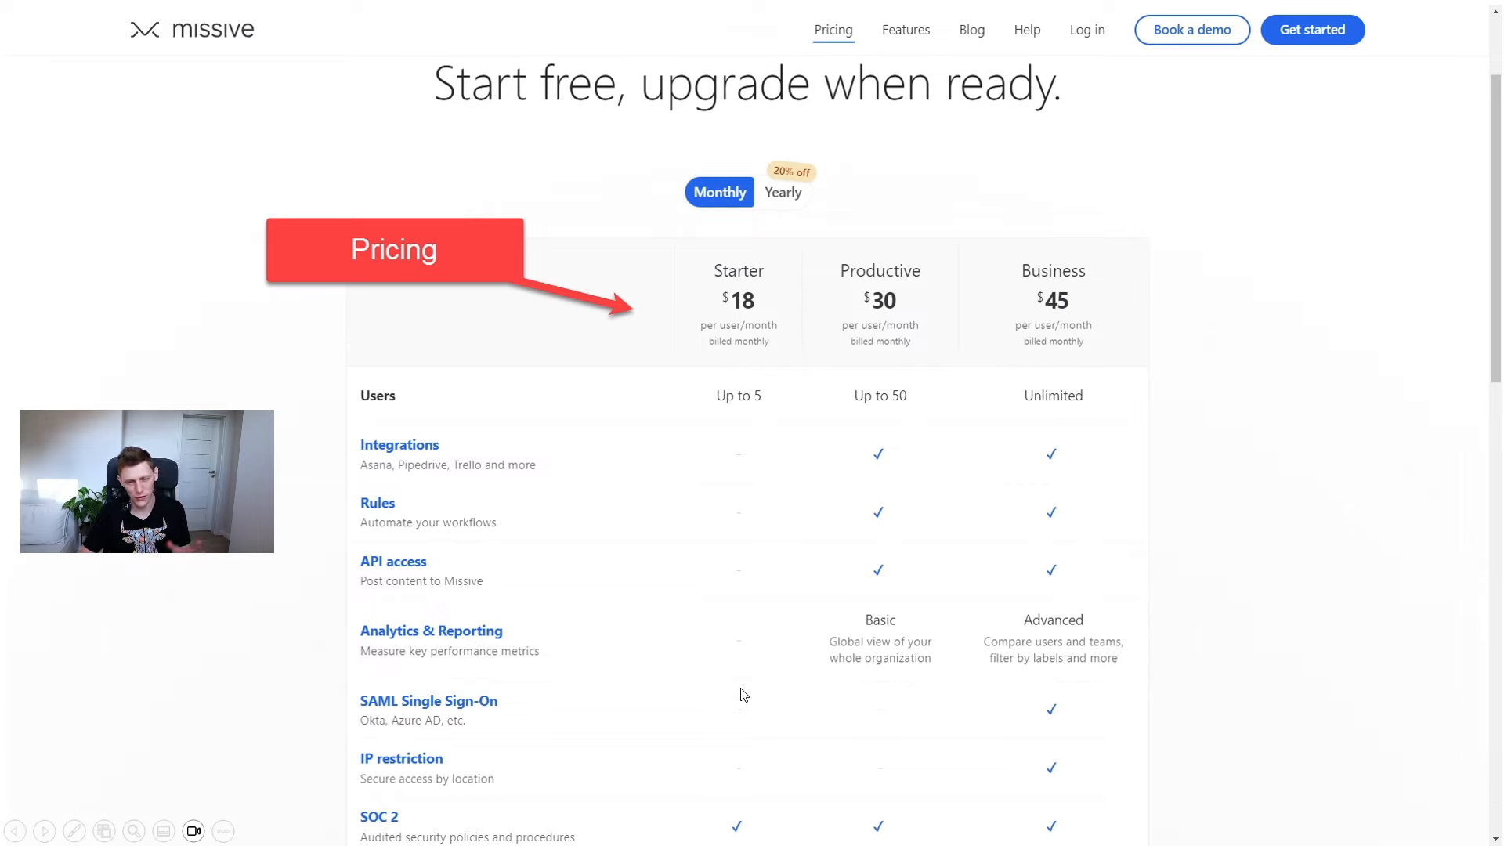
pyautogui.moveTo(727, 301)
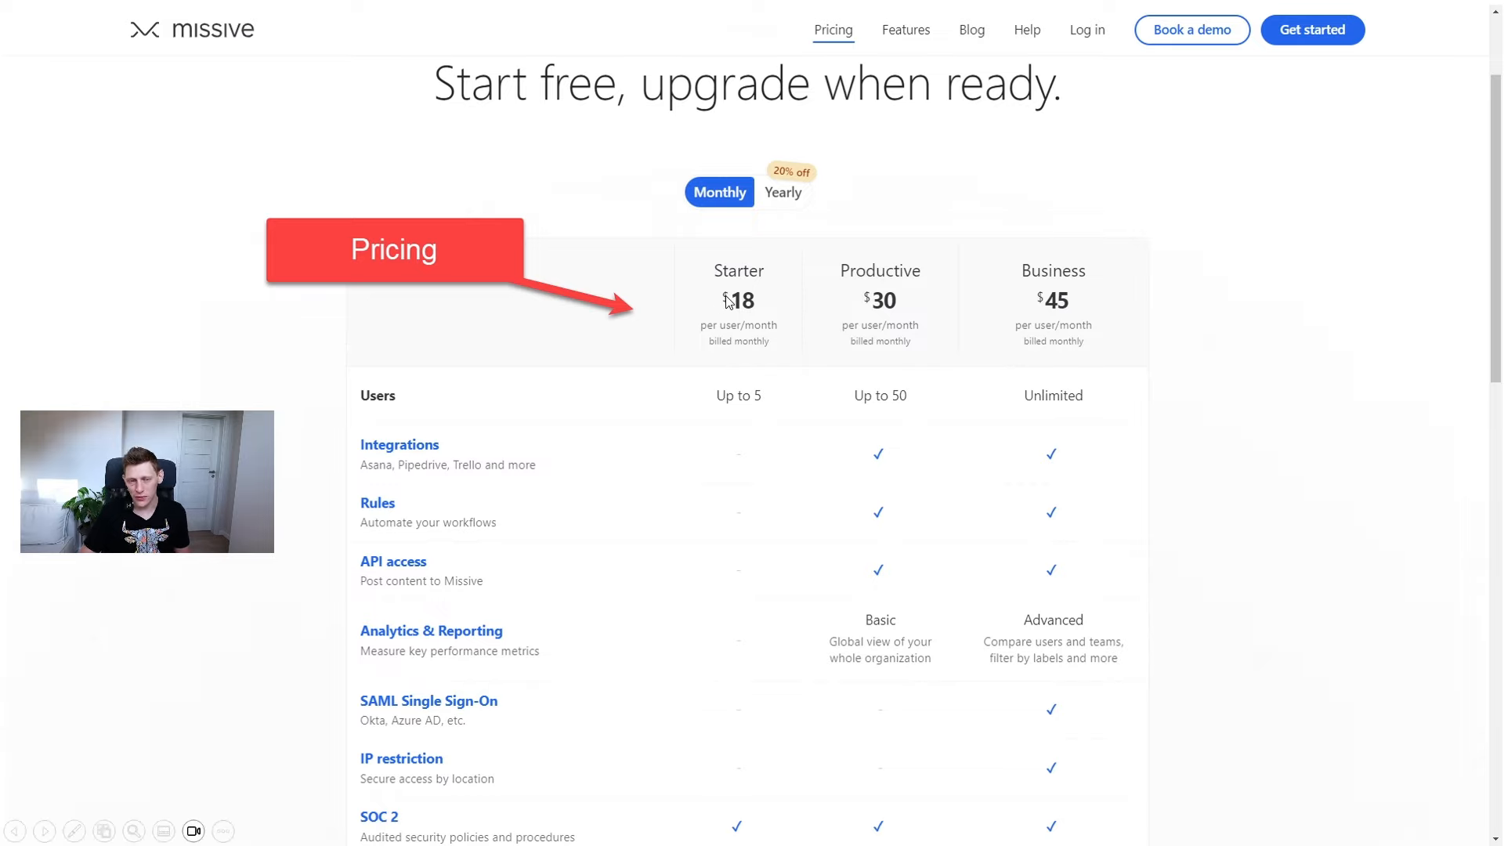
pyautogui.moveTo(723, 339)
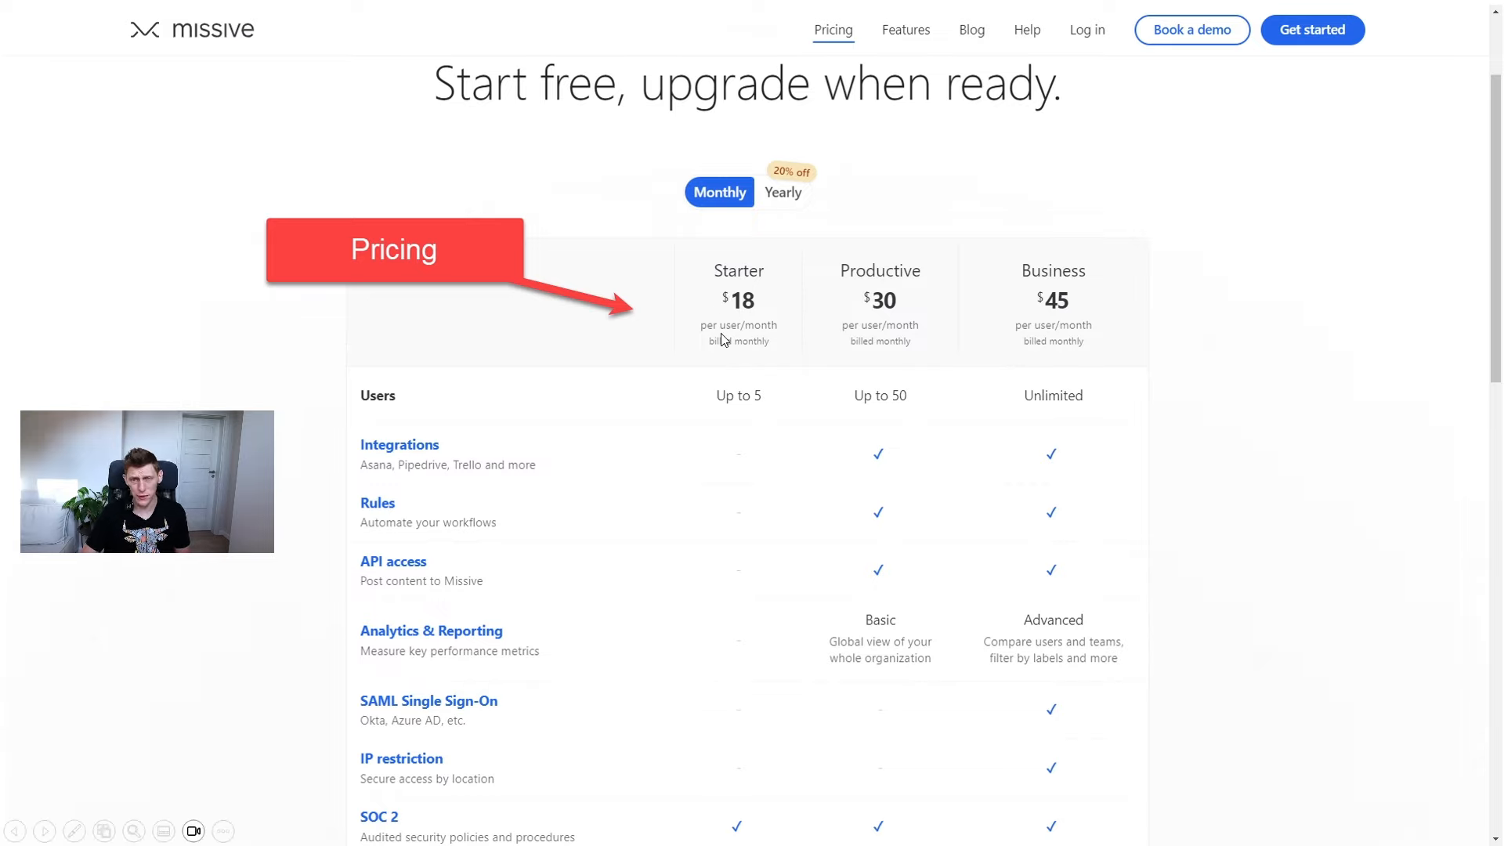
pyautogui.moveTo(715, 368)
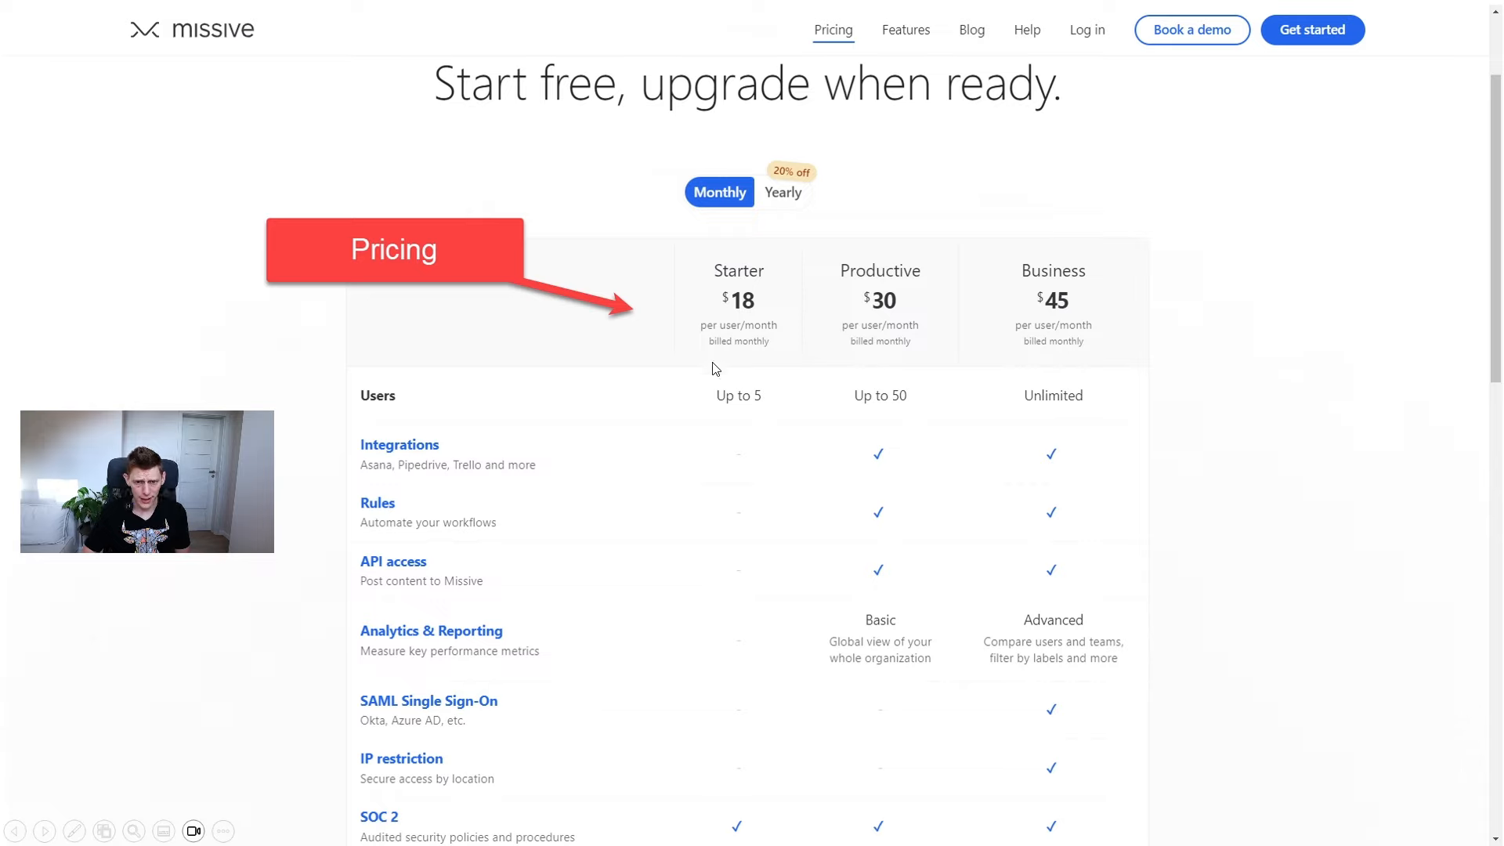
pyautogui.moveTo(596, 372)
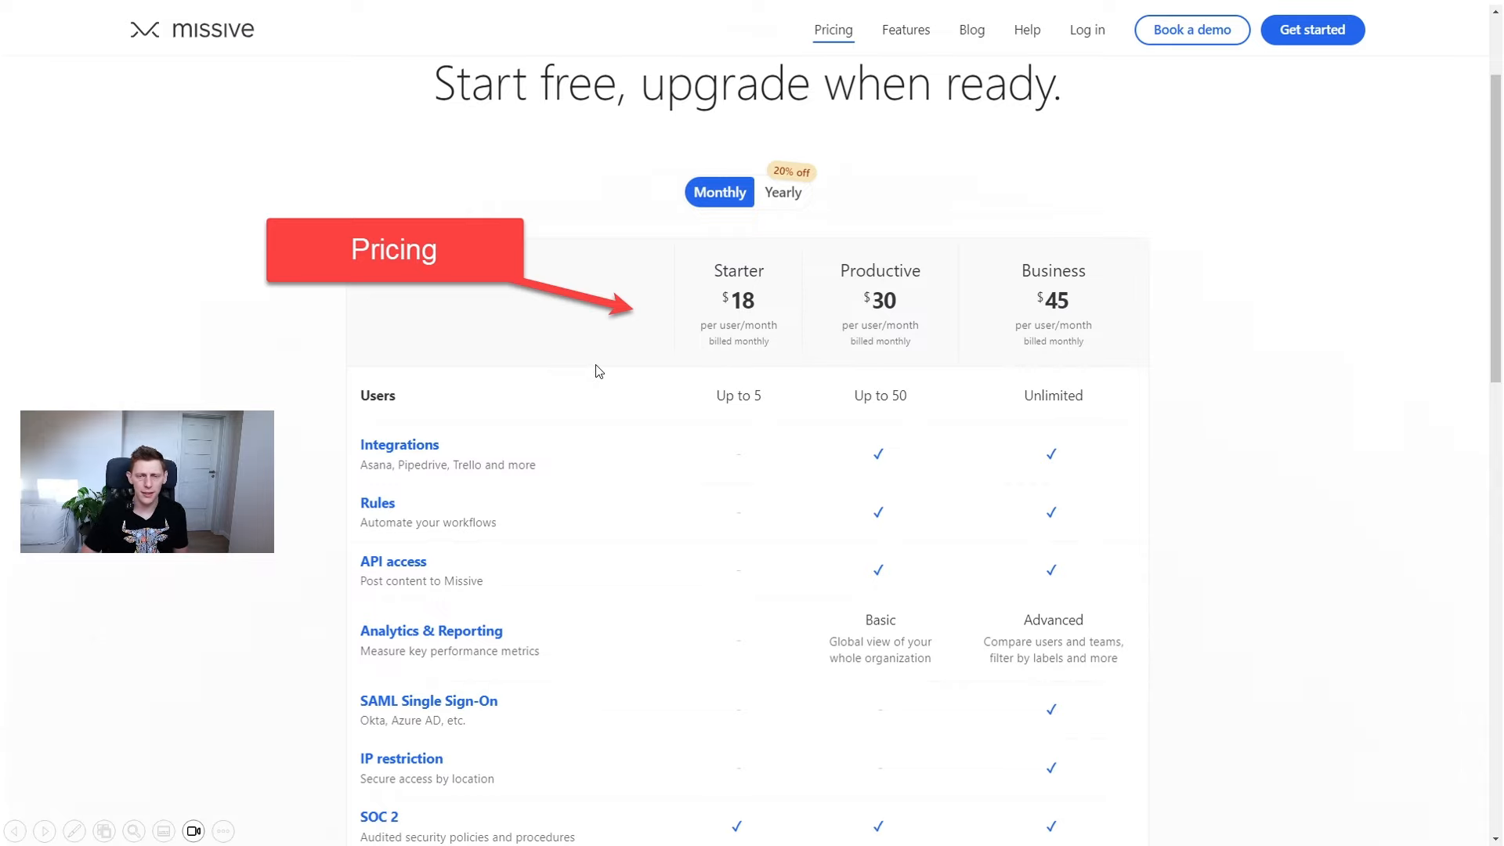
pyautogui.moveTo(542, 359)
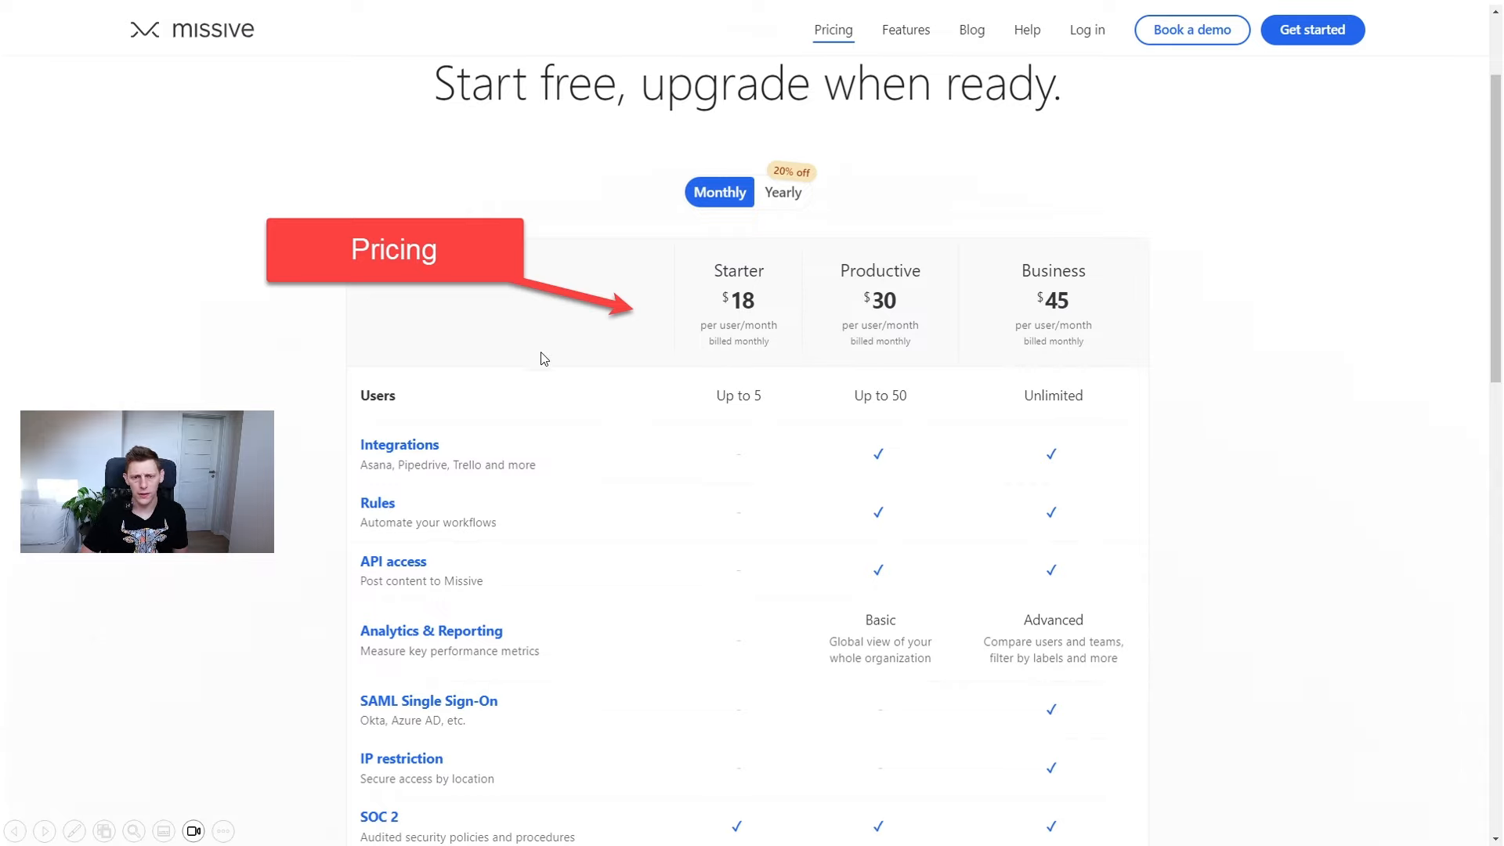
pyautogui.moveTo(735, 335)
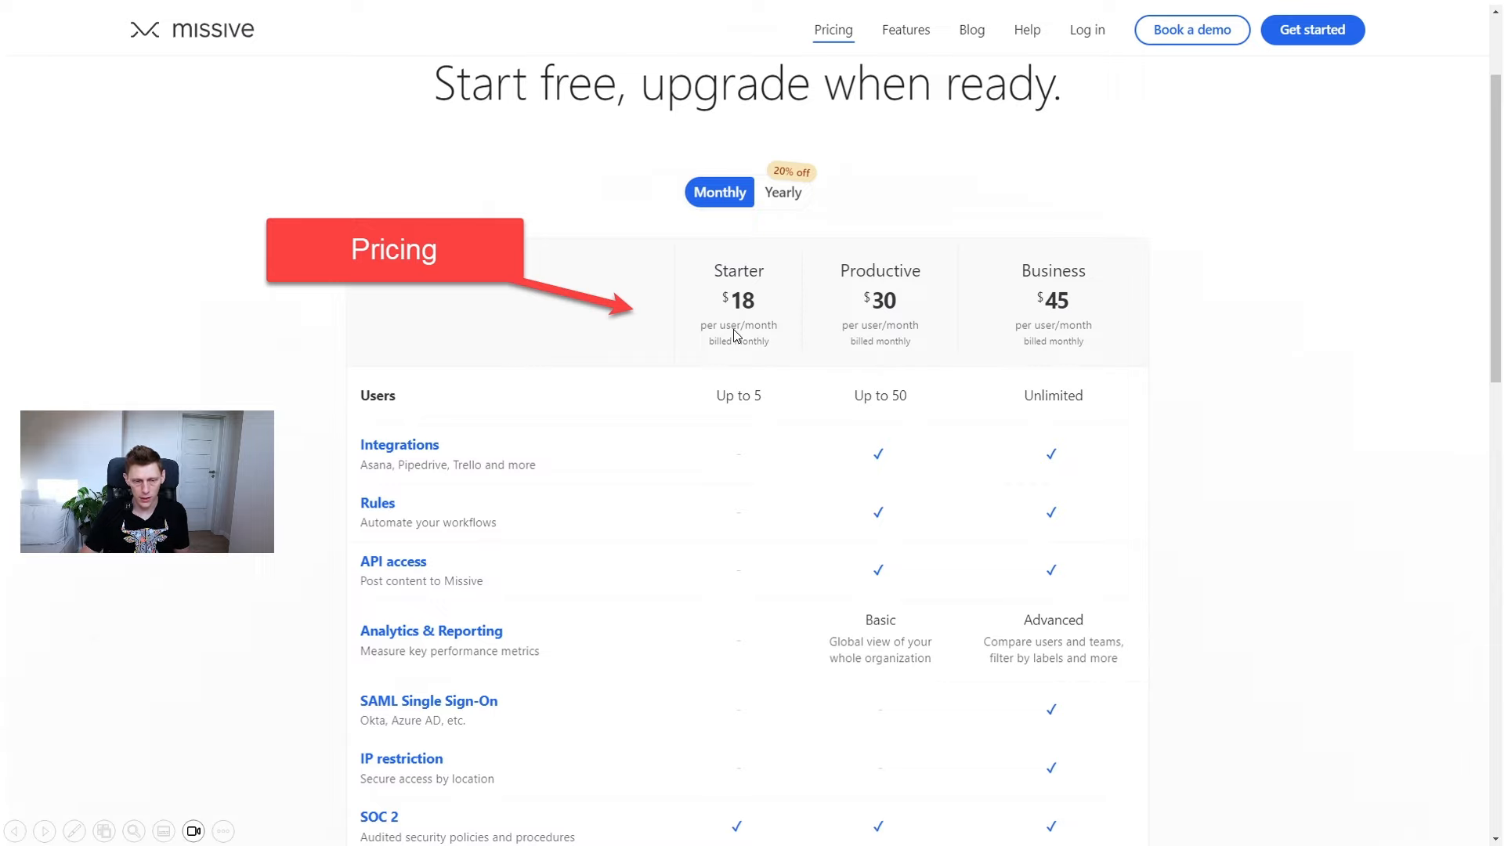
pyautogui.moveTo(729, 401)
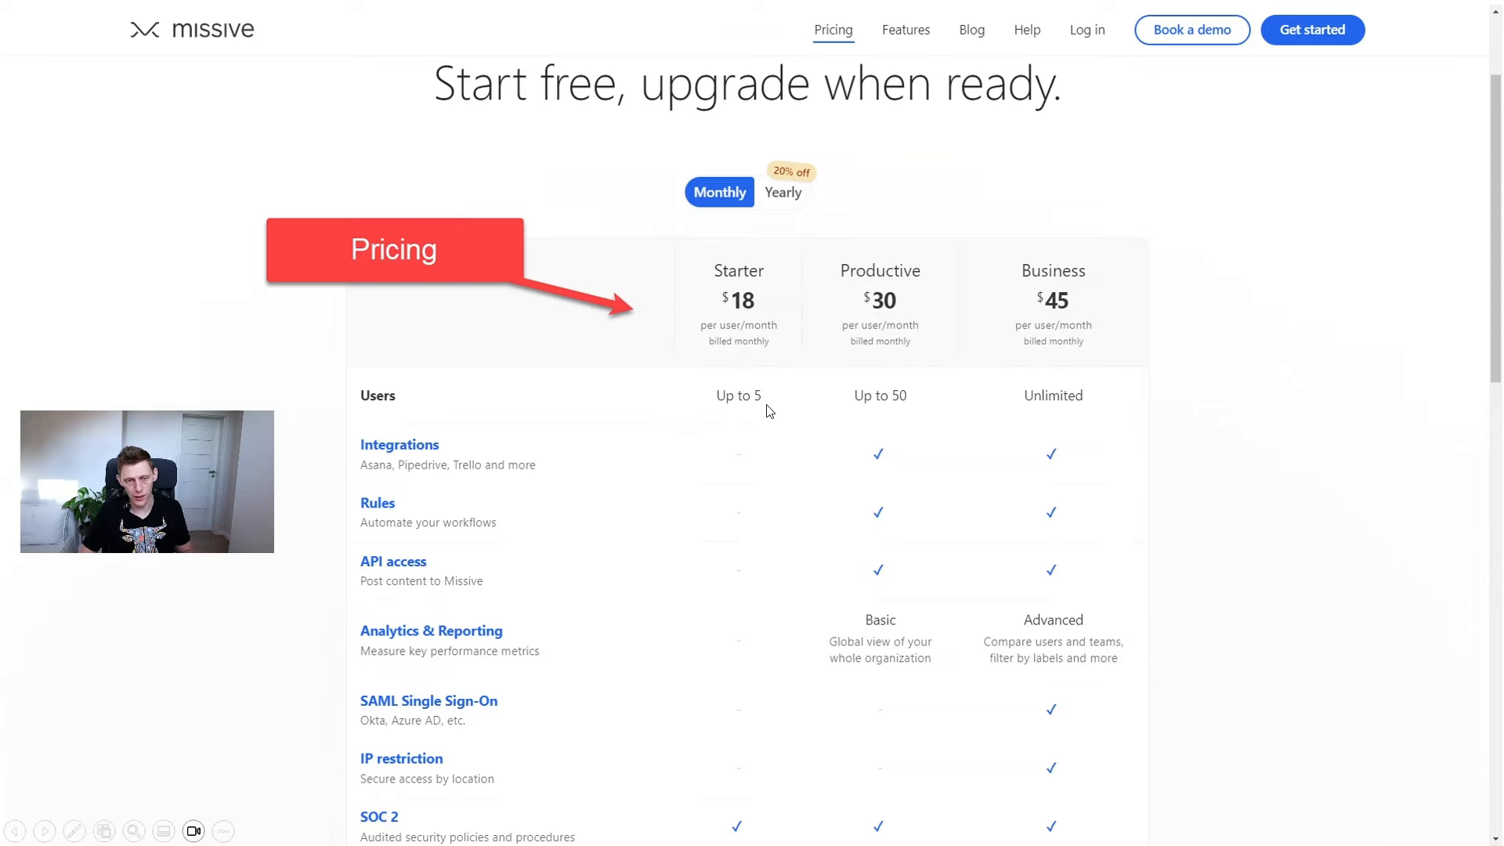
pyautogui.moveTo(877, 340)
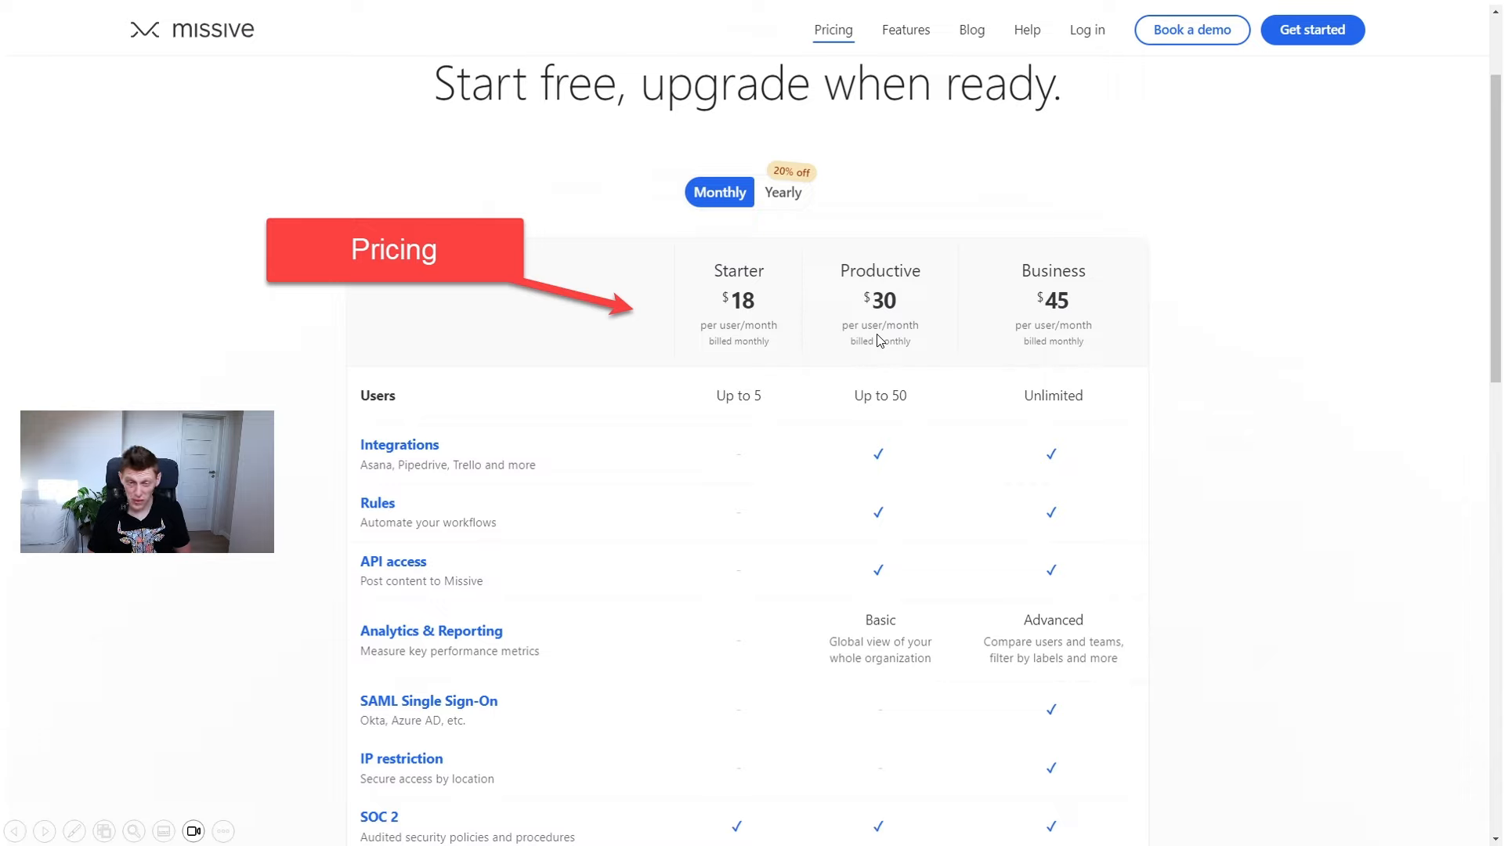